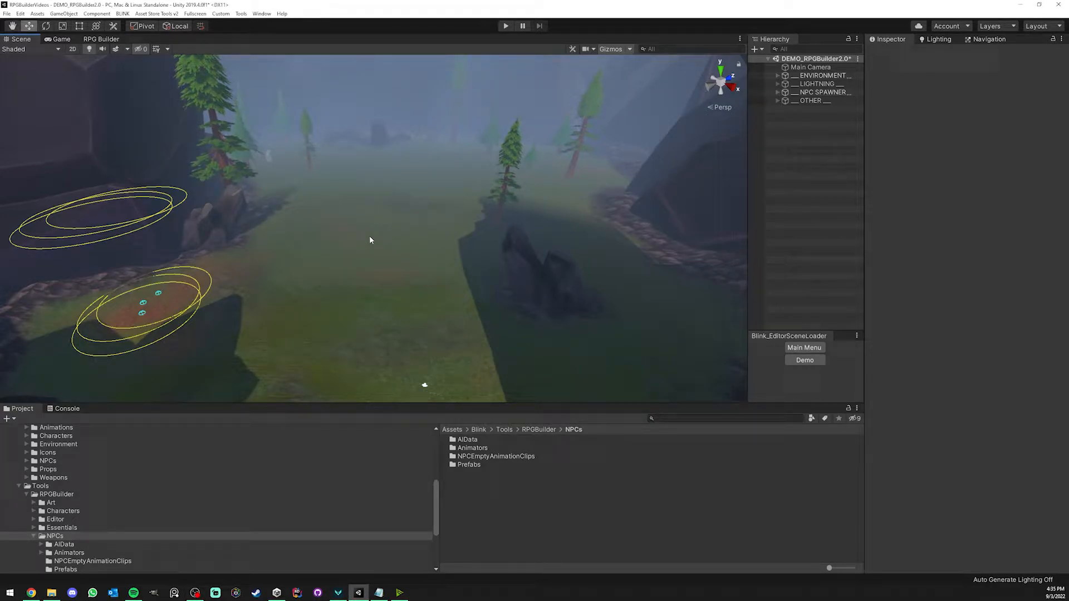
{"action": "mouse_move", "coordinate": [364, 227]}
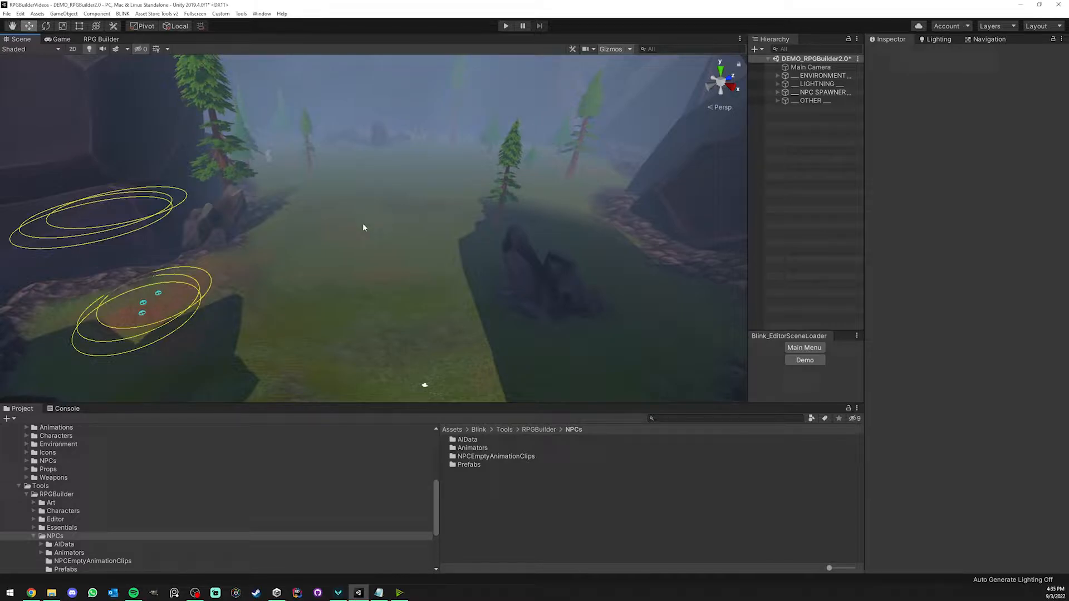
{"action": "mouse_move", "coordinate": [366, 191]}
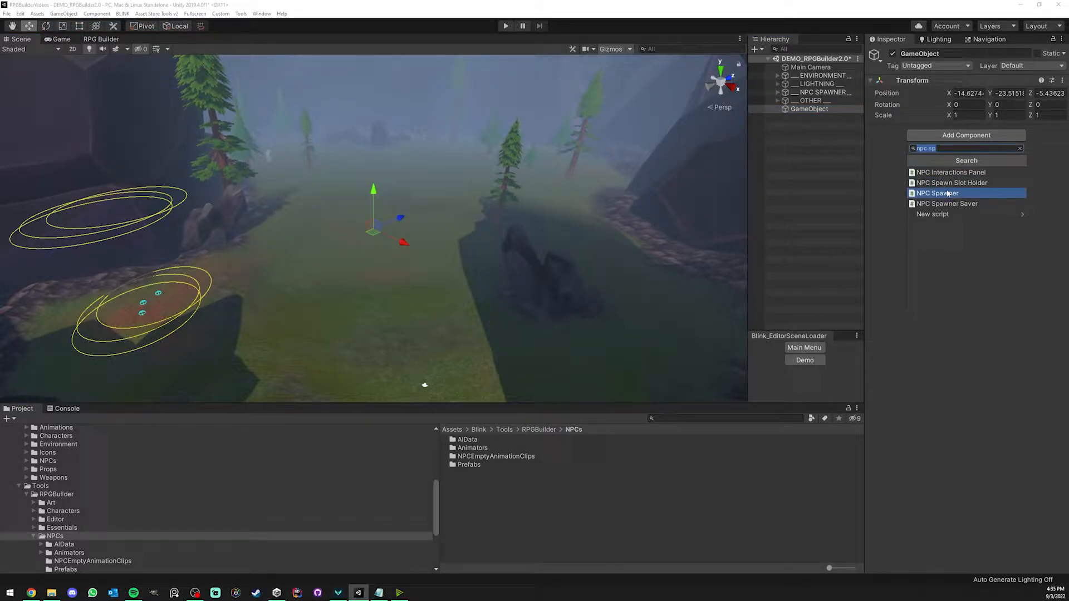
Add an NPC Spawner component and set its spawn area to height 13.96, radius 27.1
{"action": "left_click", "coordinate": [937, 192]}
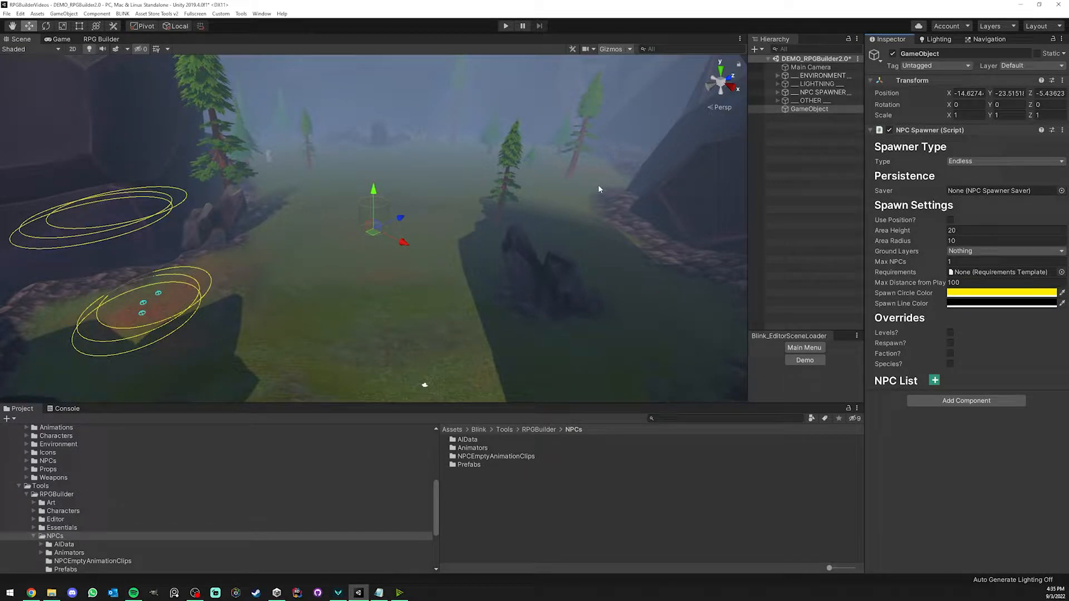
{"action": "mouse_move", "coordinate": [448, 178]}
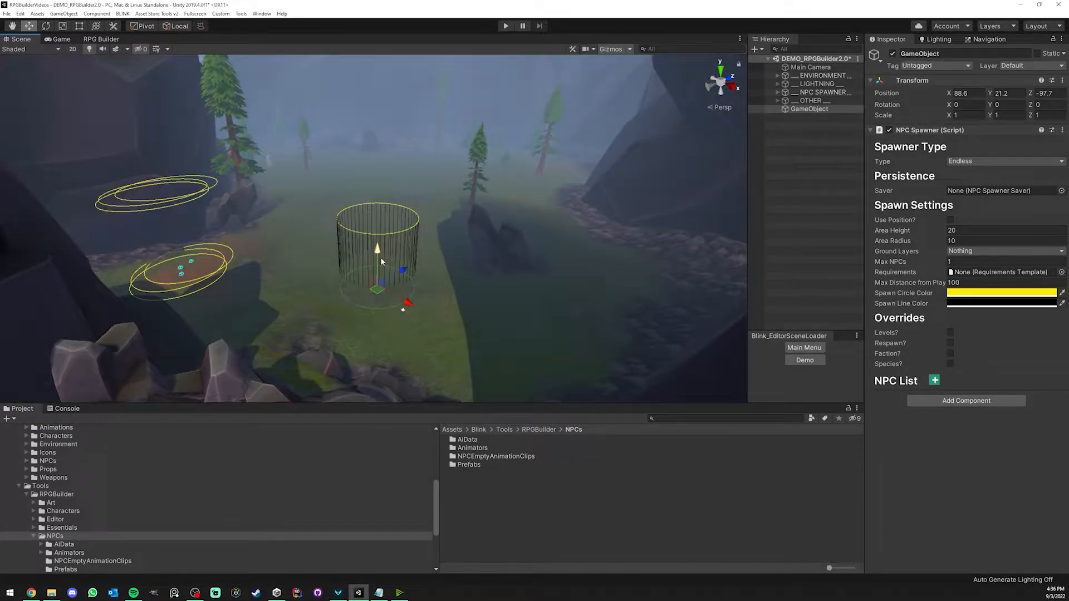
{"action": "left_click", "coordinate": [1005, 231]}
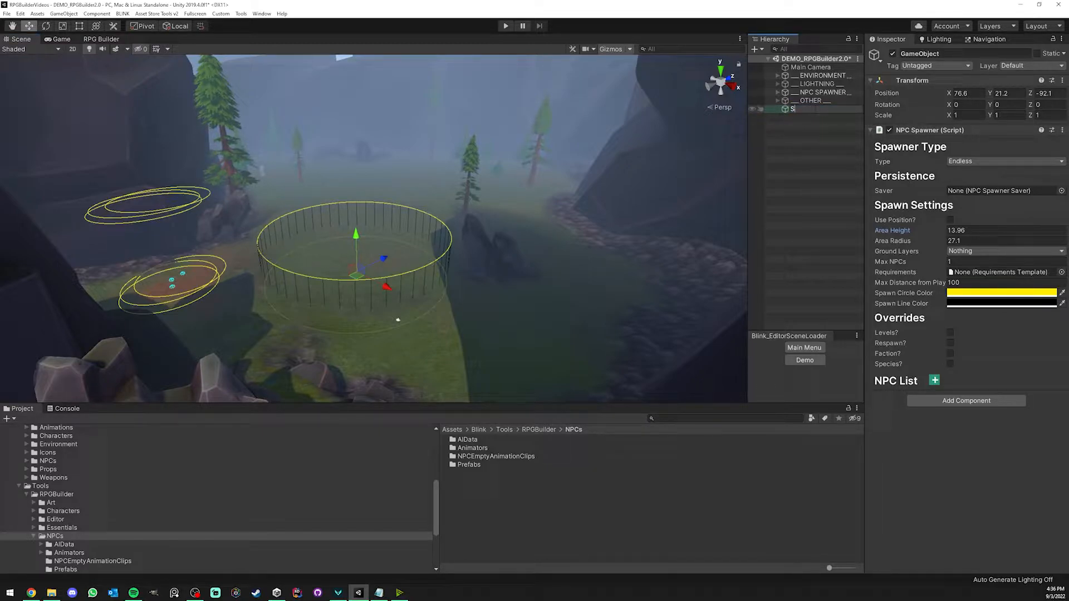
Rename the GameObject to SpiderSpawner, keeping its spawner type Endless for now
{"action": "type", "text": "SpiderSpawner"}
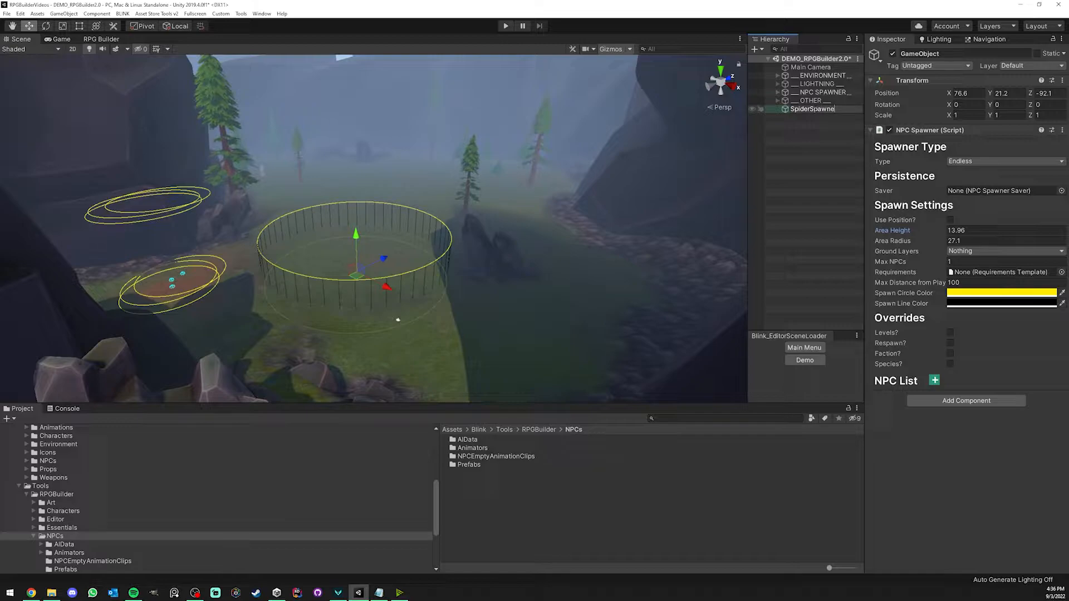
{"action": "left_click", "coordinate": [813, 108]}
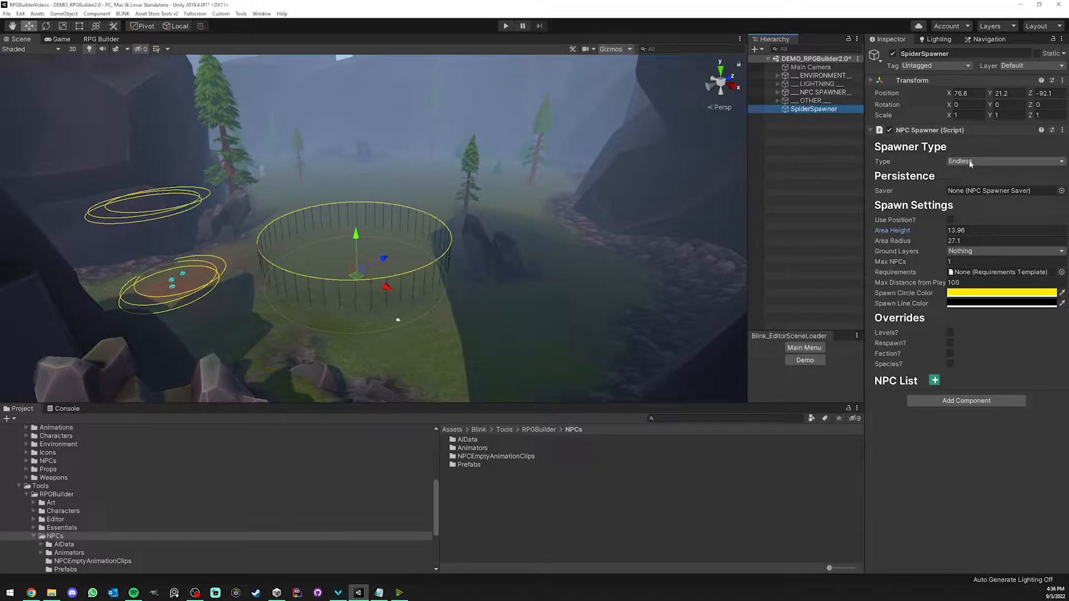
{"action": "left_click", "coordinate": [1002, 162]}
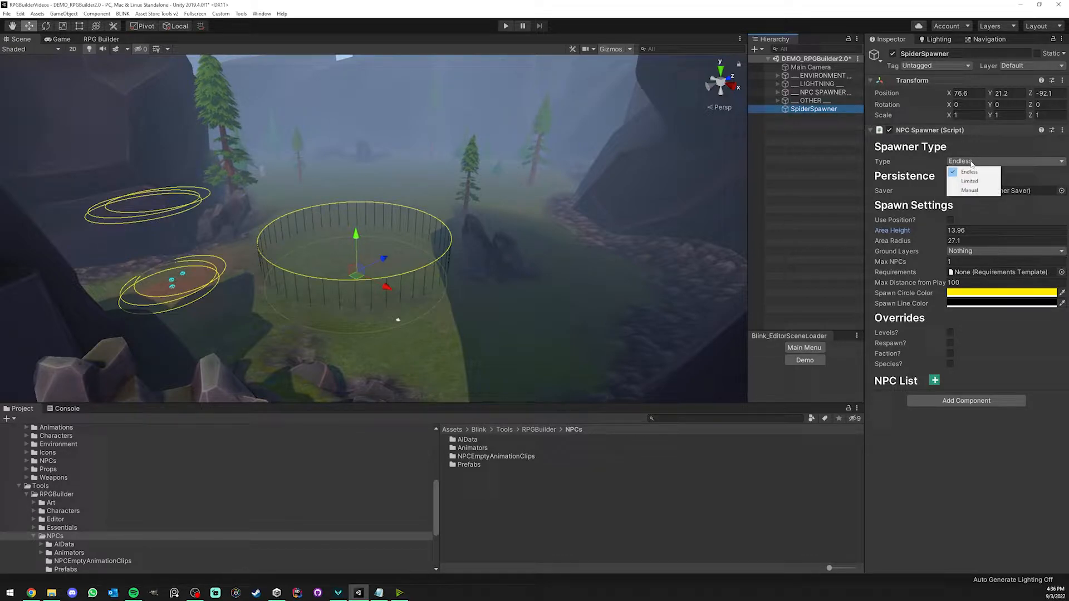
{"action": "left_click", "coordinate": [969, 171]}
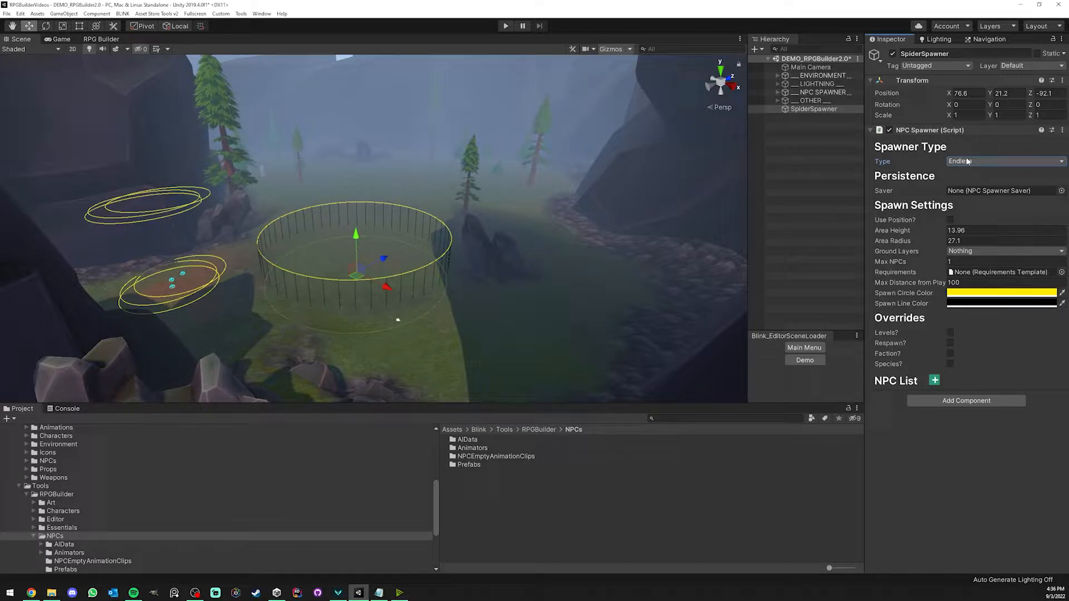
Switch the spawner type to Limited, then to Manual
{"action": "left_click", "coordinate": [1002, 161]}
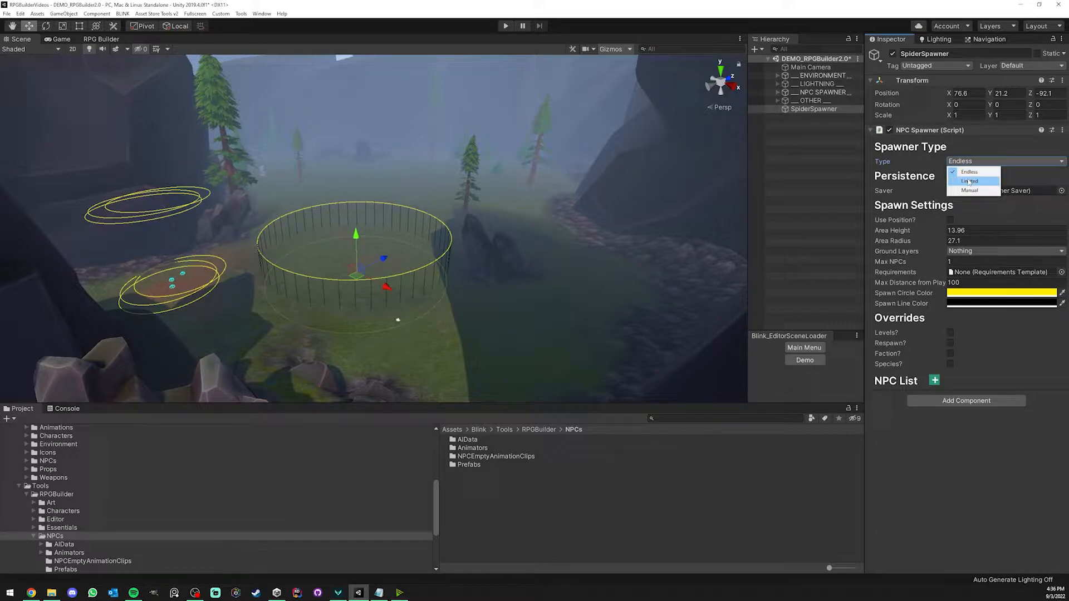
{"action": "left_click", "coordinate": [969, 181]}
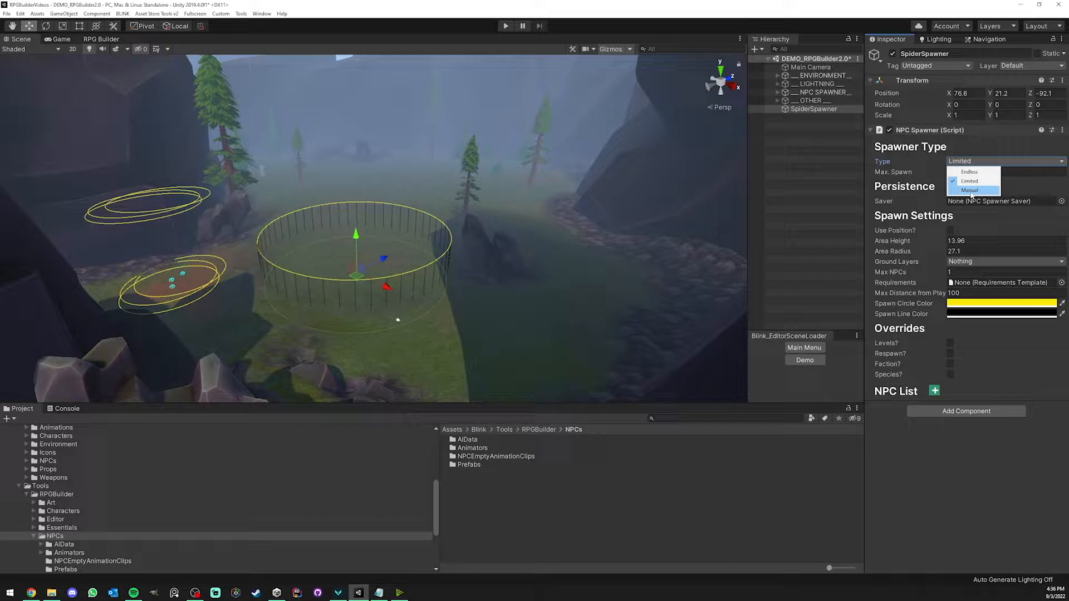
{"action": "left_click", "coordinate": [969, 190]}
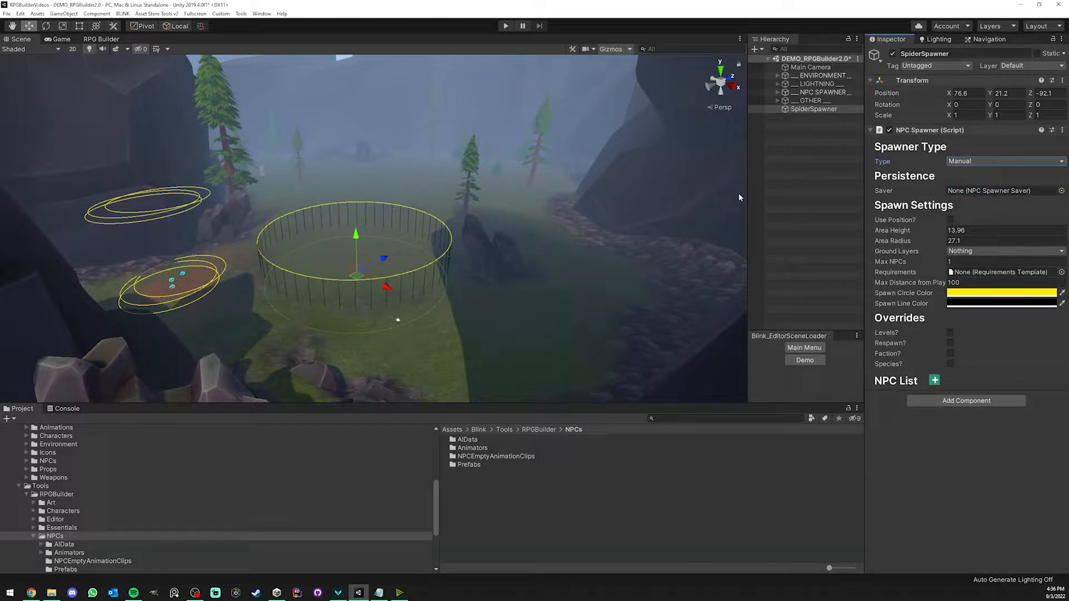
{"action": "mouse_move", "coordinate": [620, 192]}
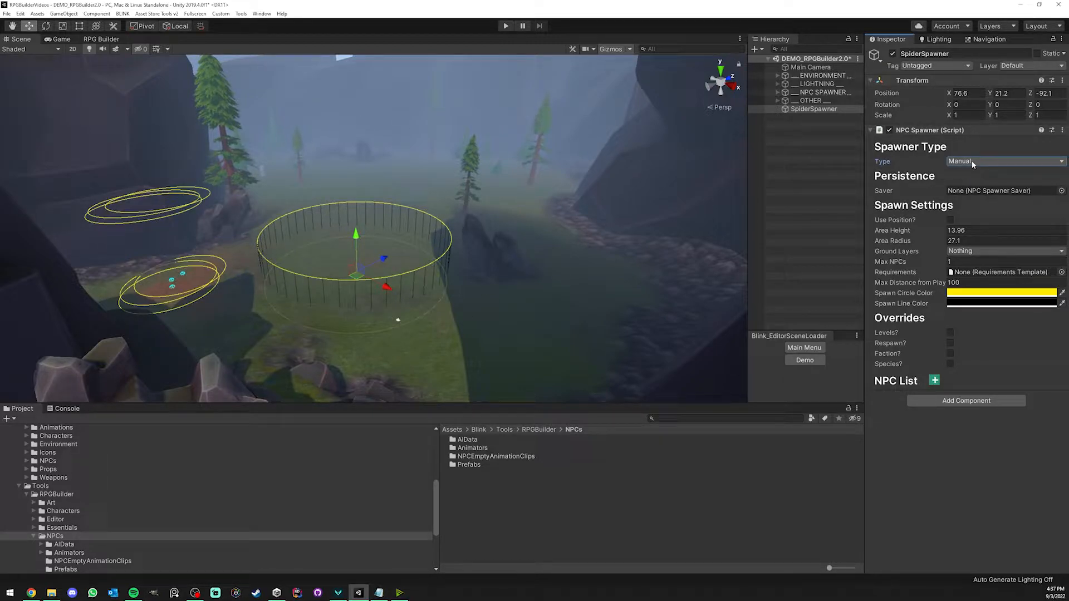
{"action": "left_click", "coordinate": [1002, 161]}
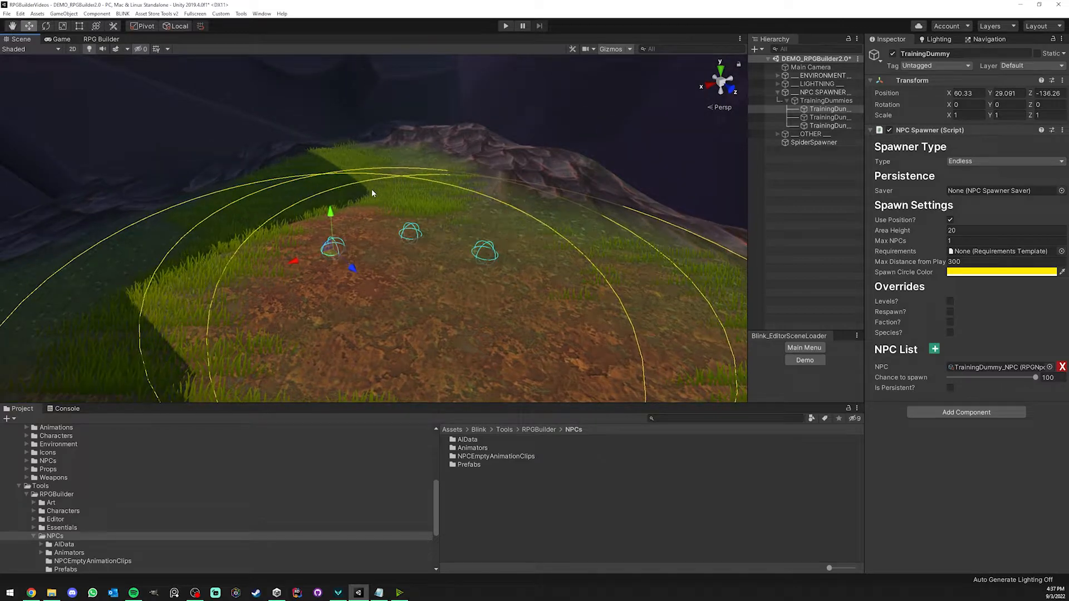
Toggle the TrainingDummy spawner's Use Position? option on and back off while reviewing it
{"action": "left_click", "coordinate": [950, 219]}
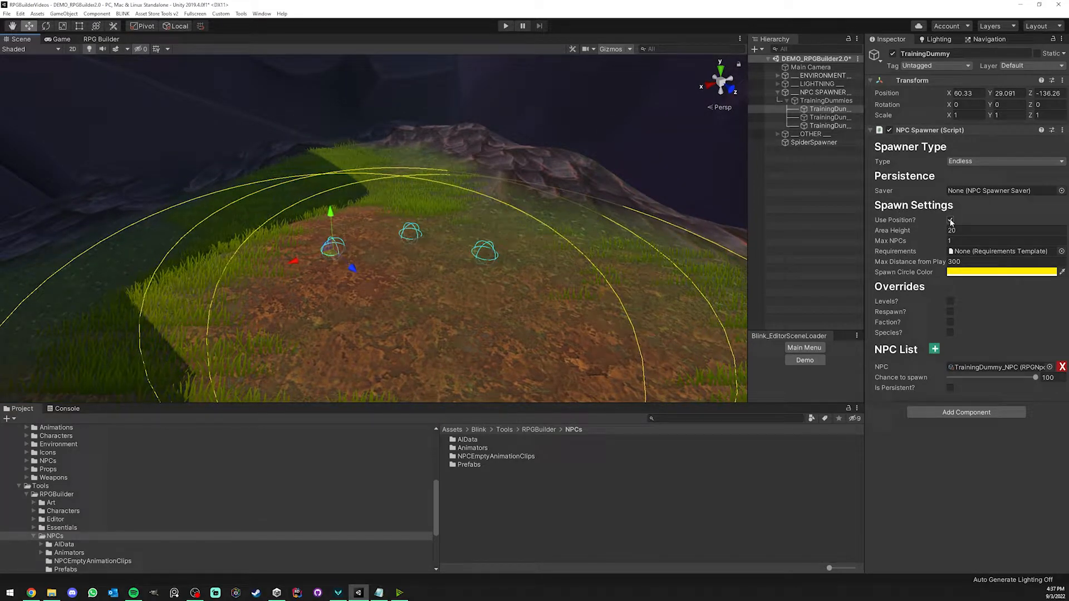
{"action": "left_click", "coordinate": [950, 219]}
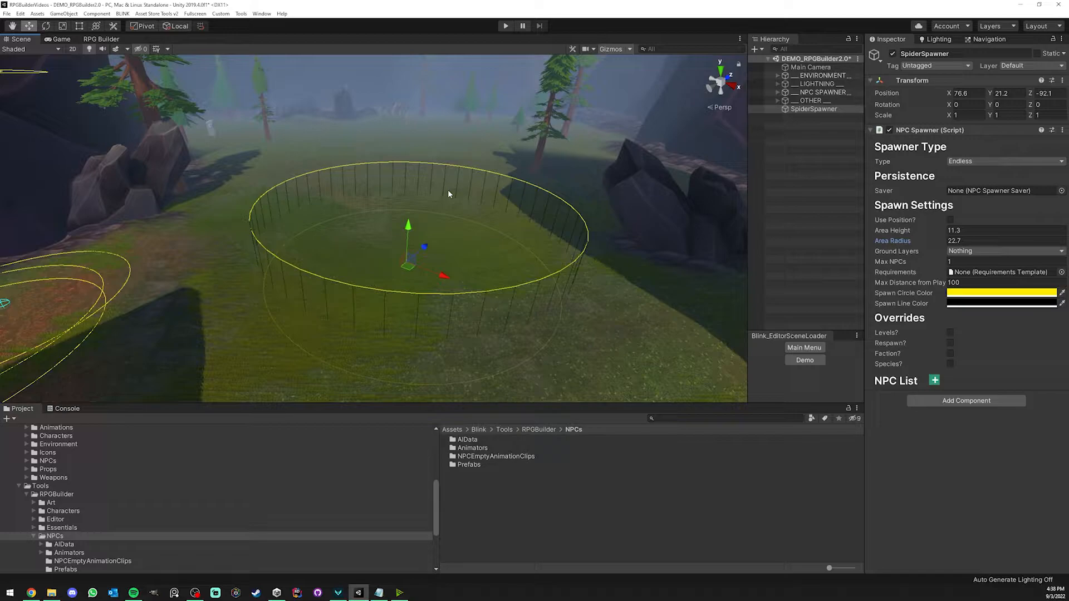
{"action": "mouse_move", "coordinate": [408, 241]}
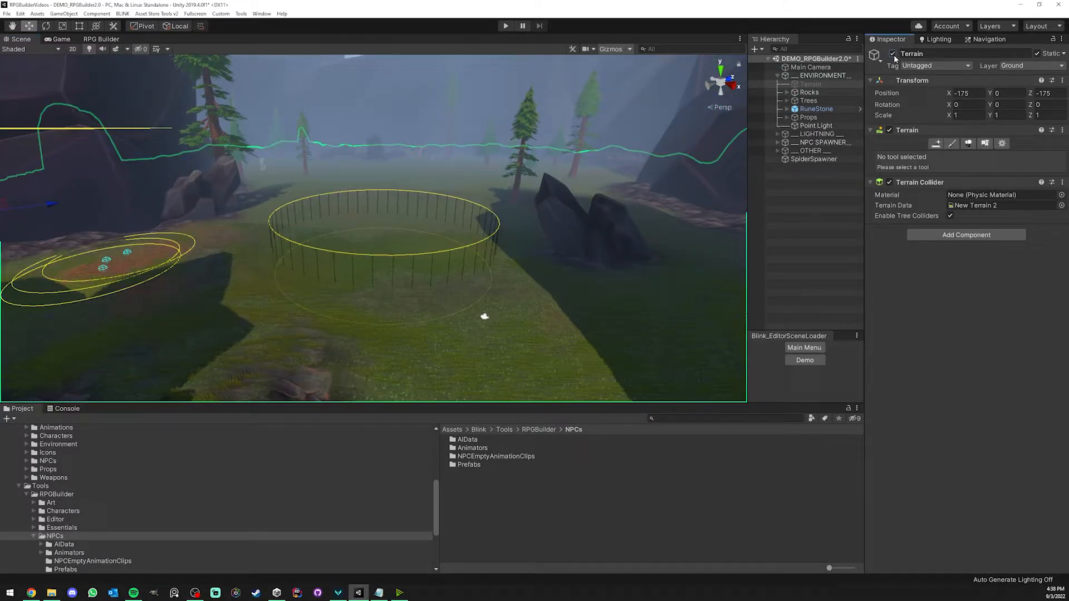
Confirm the terrain uses the Ground layer and set SpiderSpawner's Ground Layers to Ground
{"action": "left_click", "coordinate": [1029, 66]}
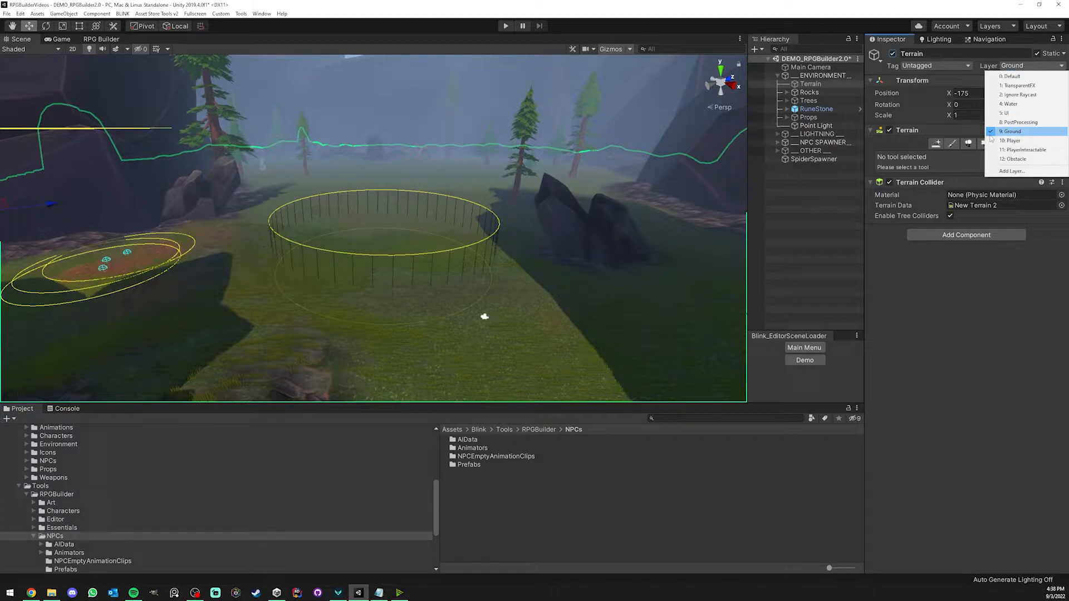
{"action": "left_click", "coordinate": [1012, 131]}
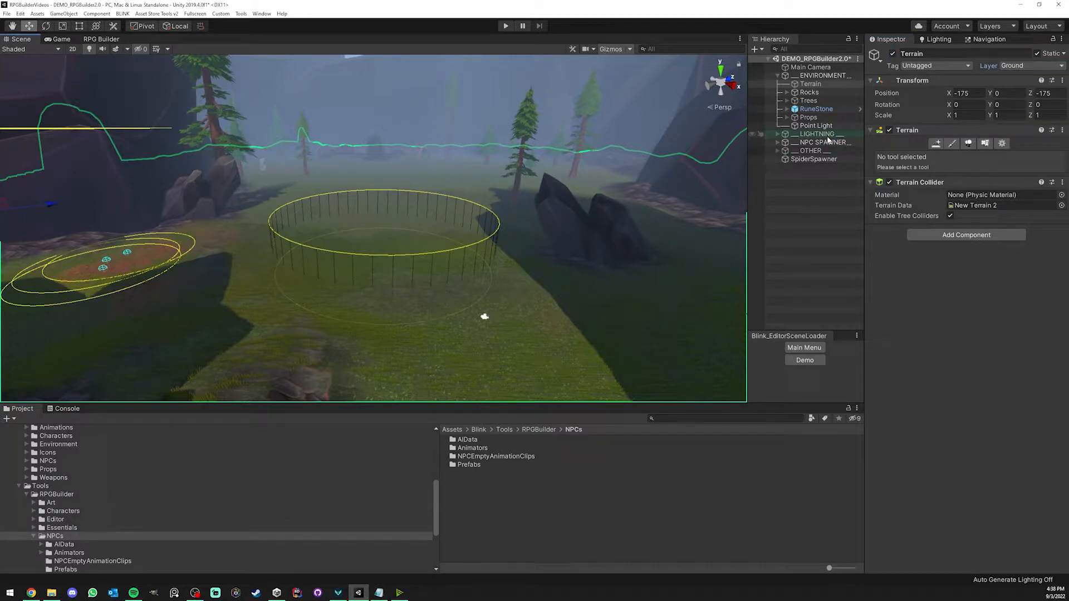
{"action": "left_click", "coordinate": [813, 109]}
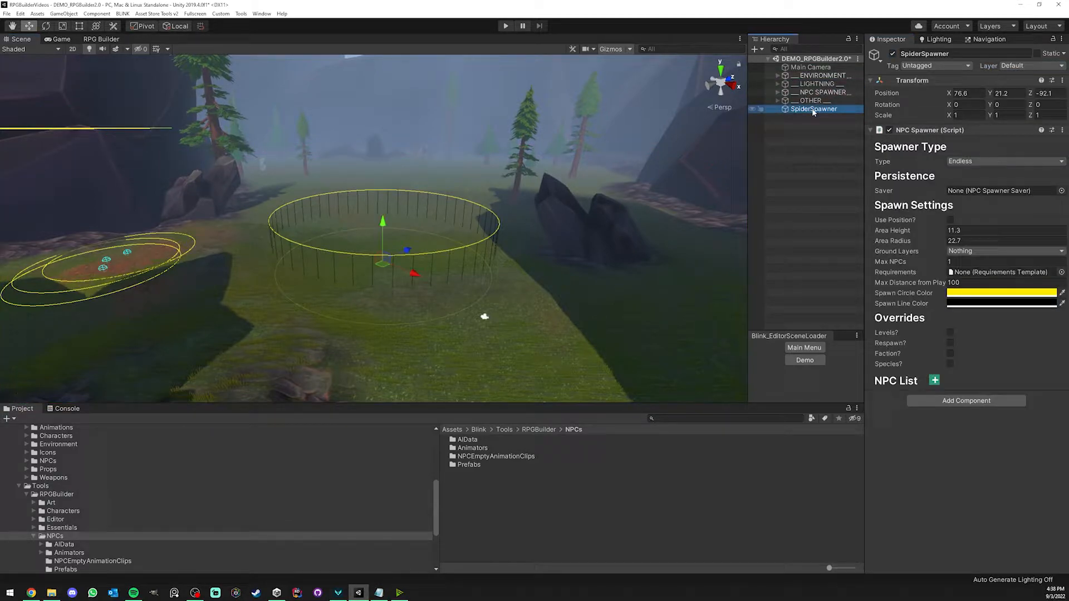
{"action": "left_click", "coordinate": [1002, 250]}
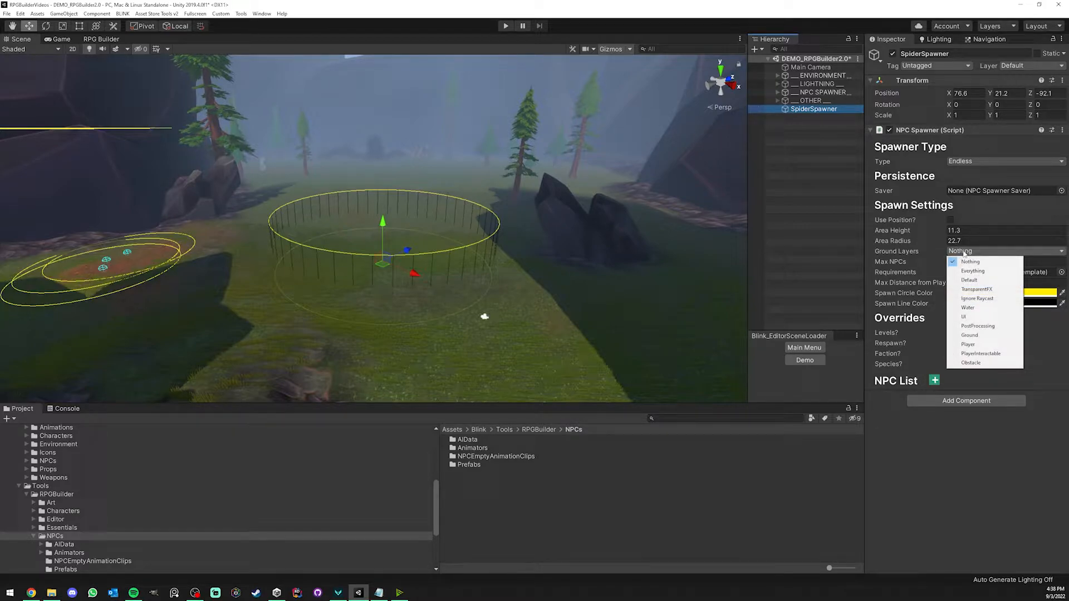
{"action": "left_click", "coordinate": [969, 335]}
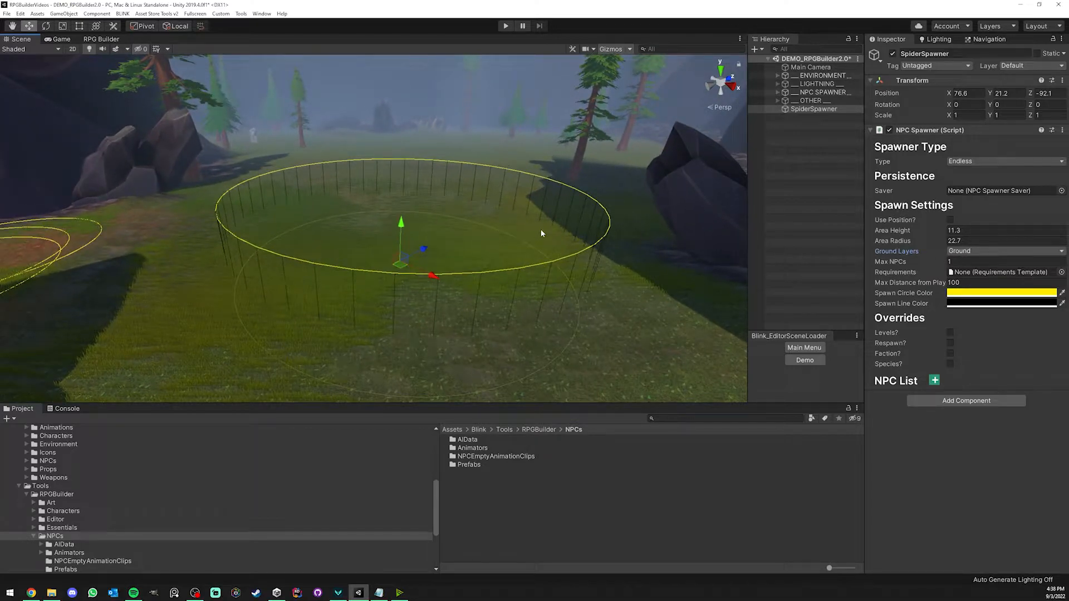
{"action": "mouse_move", "coordinate": [539, 232]}
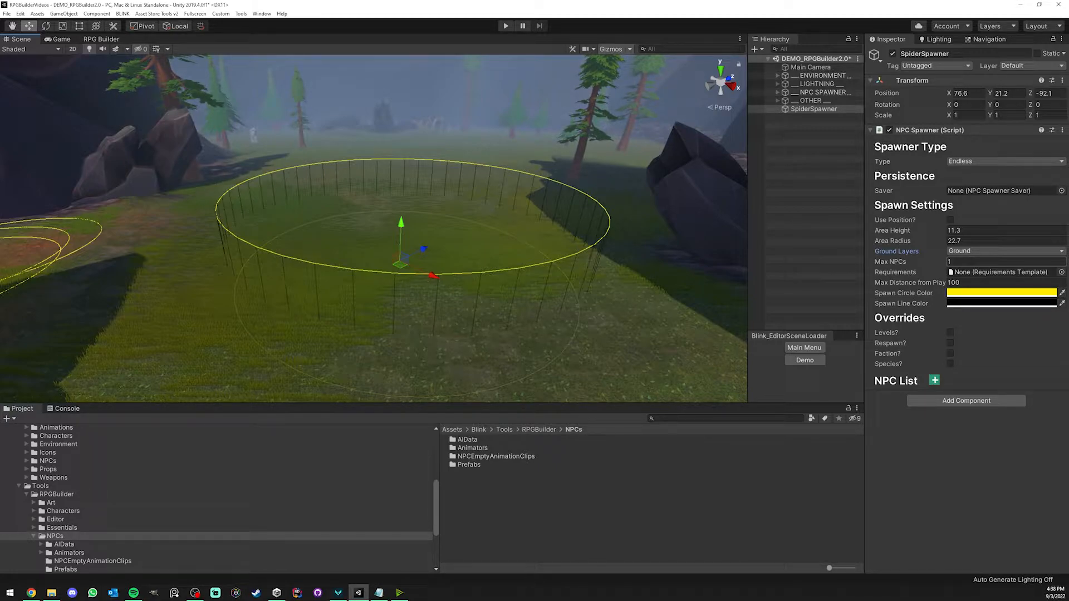
Keep Max NPCs at 1 and bring up the RPG Builder editor
{"action": "left_click", "coordinate": [1003, 262]}
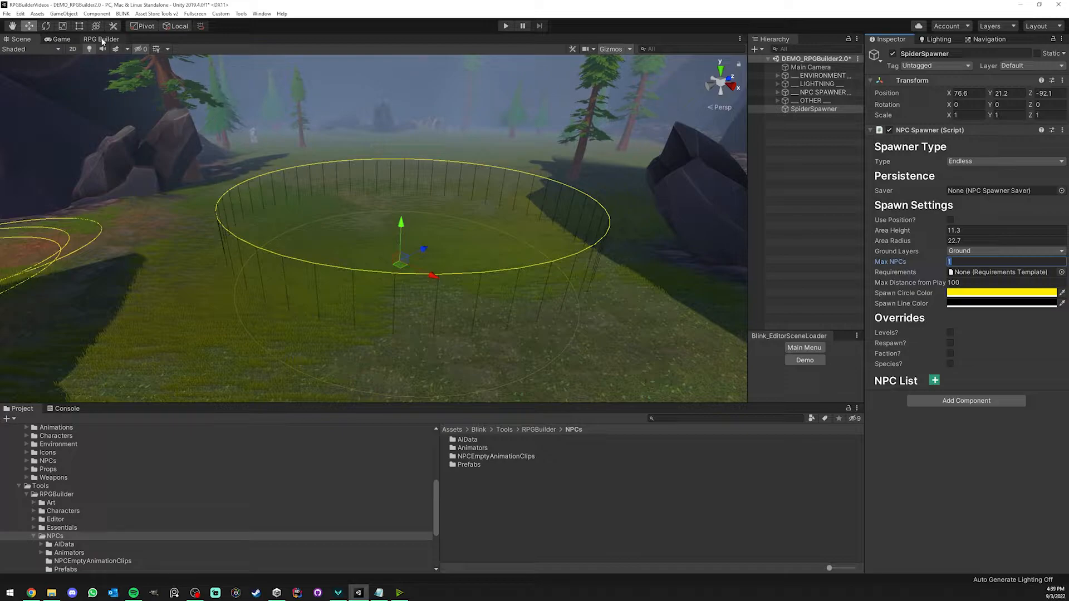
{"action": "left_click", "coordinate": [101, 39]}
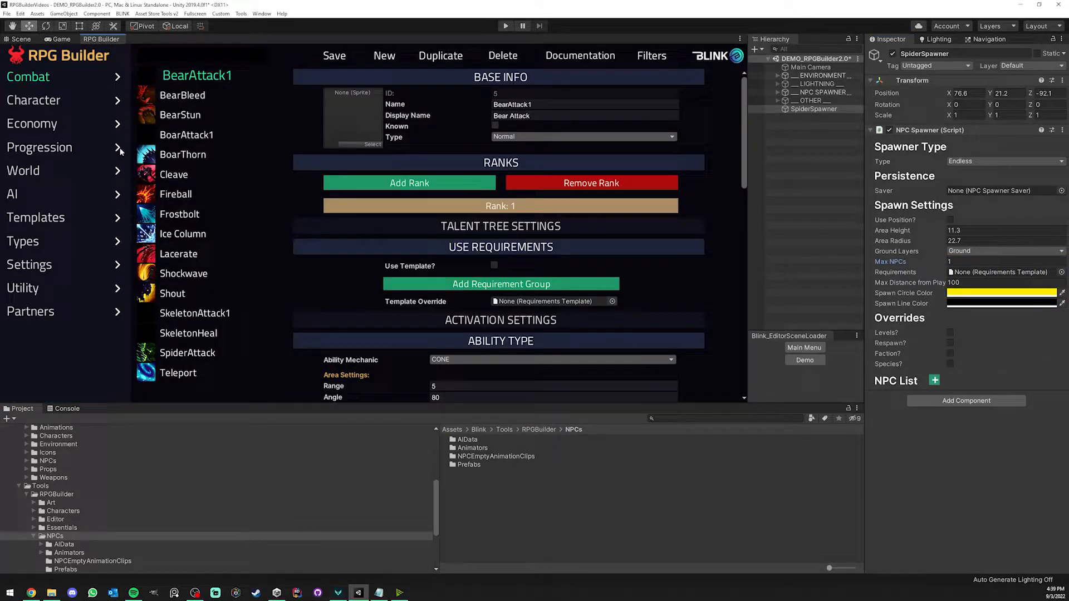
Draft a new requirements template with a Time requirement, then return to the Scene view
{"action": "left_click", "coordinate": [35, 218]}
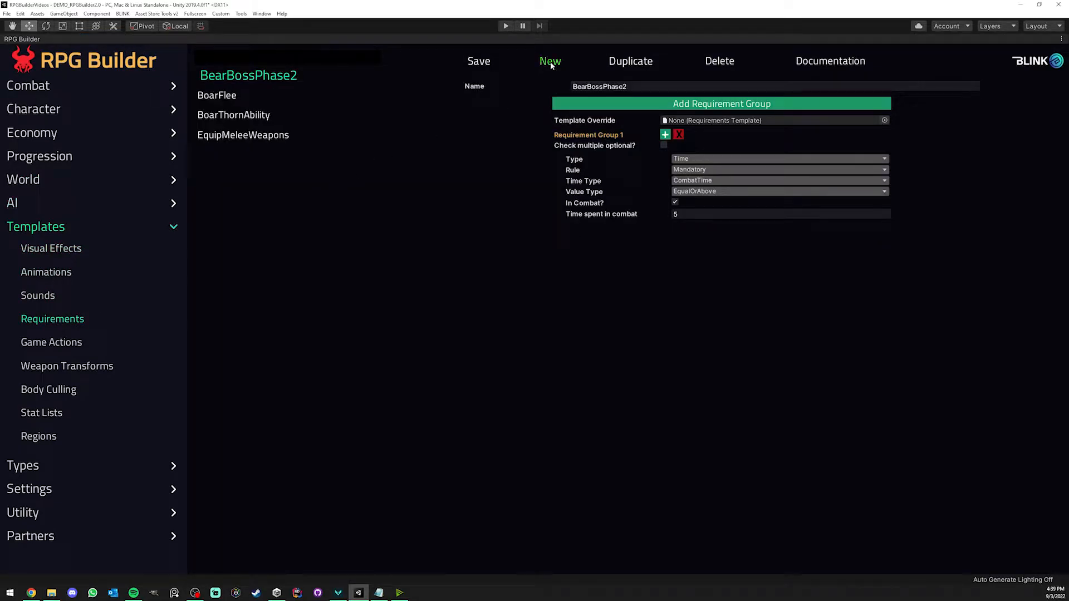
{"action": "left_click", "coordinate": [549, 60]}
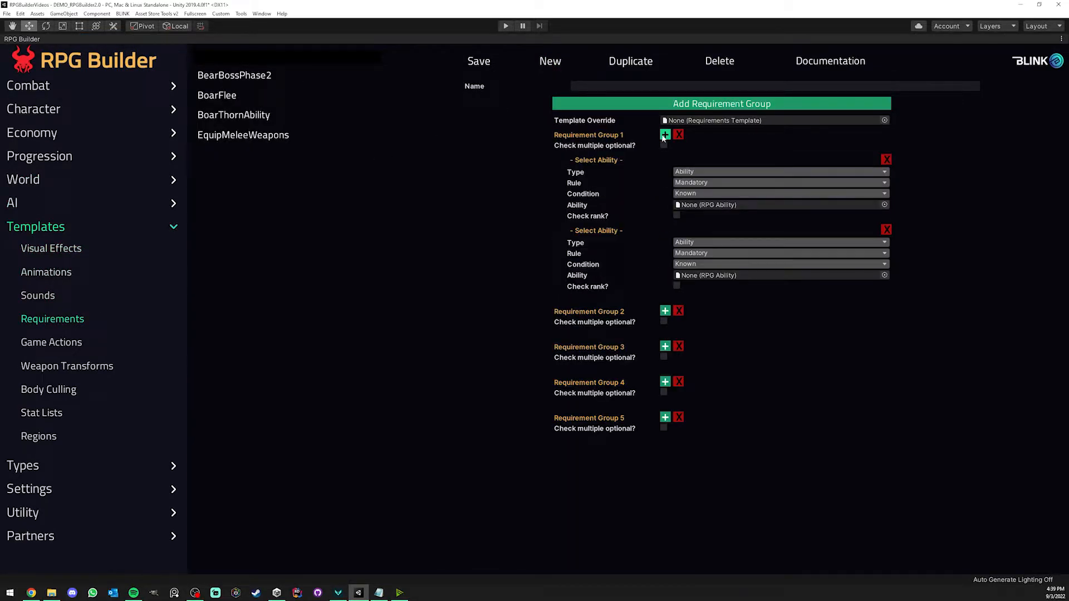
{"action": "left_click", "coordinate": [779, 172]}
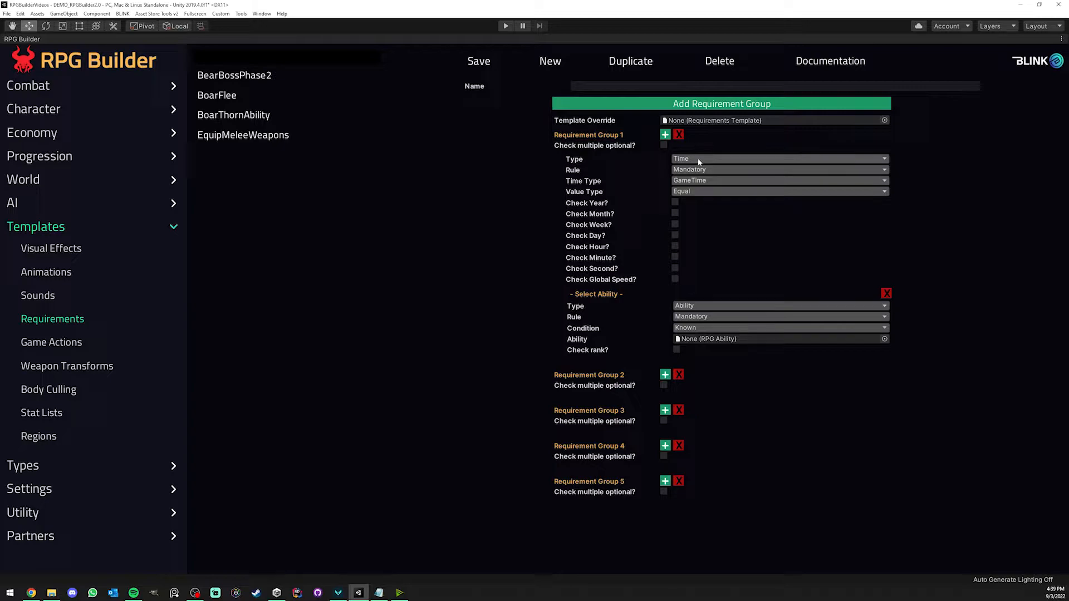
{"action": "mouse_move", "coordinate": [707, 170]}
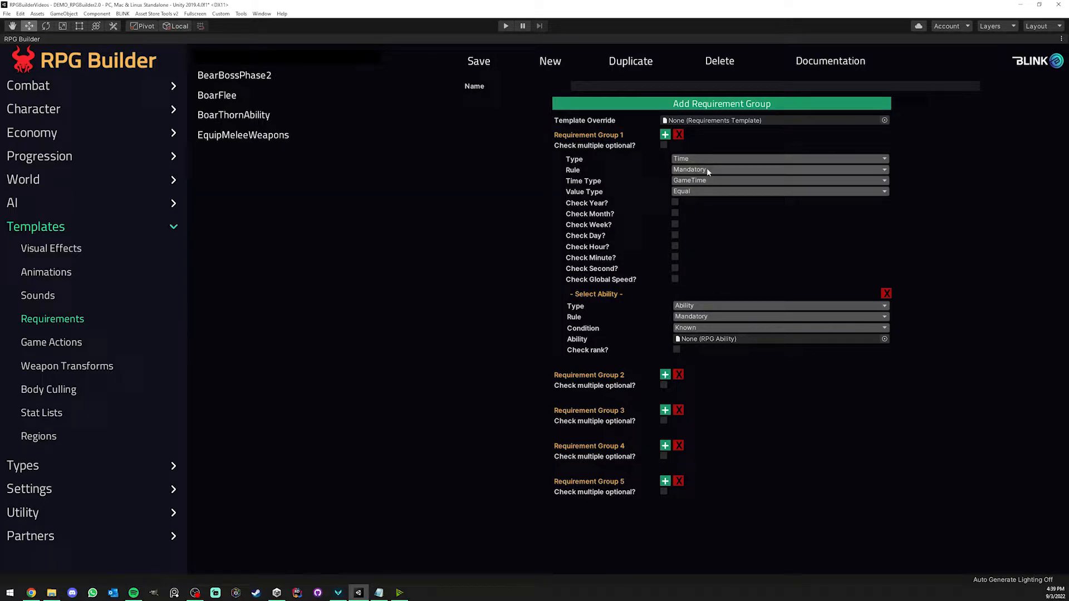
{"action": "left_click", "coordinate": [777, 159]}
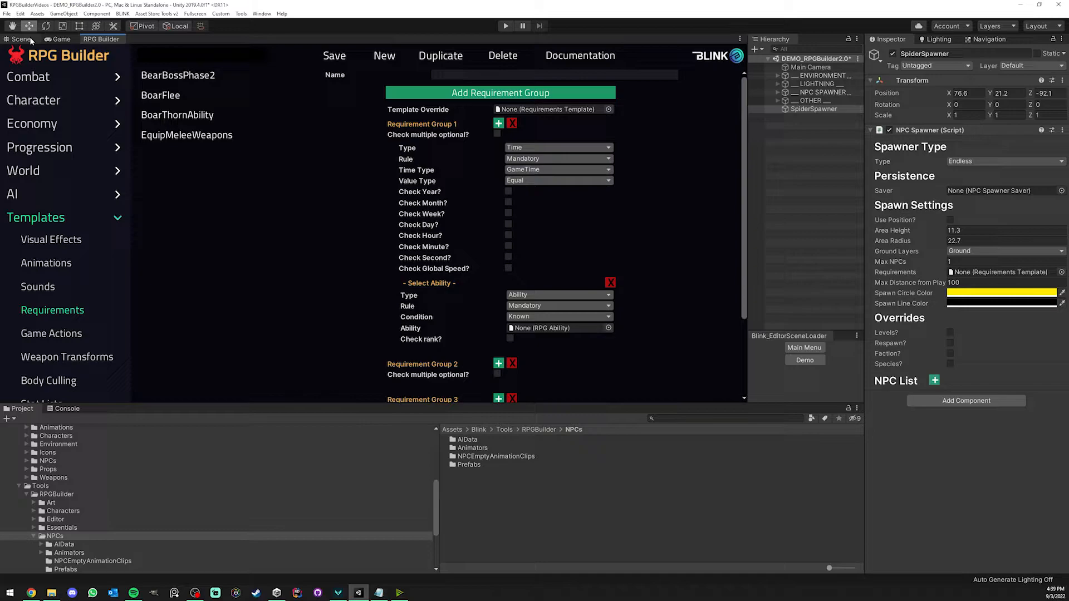
{"action": "left_click", "coordinate": [20, 39]}
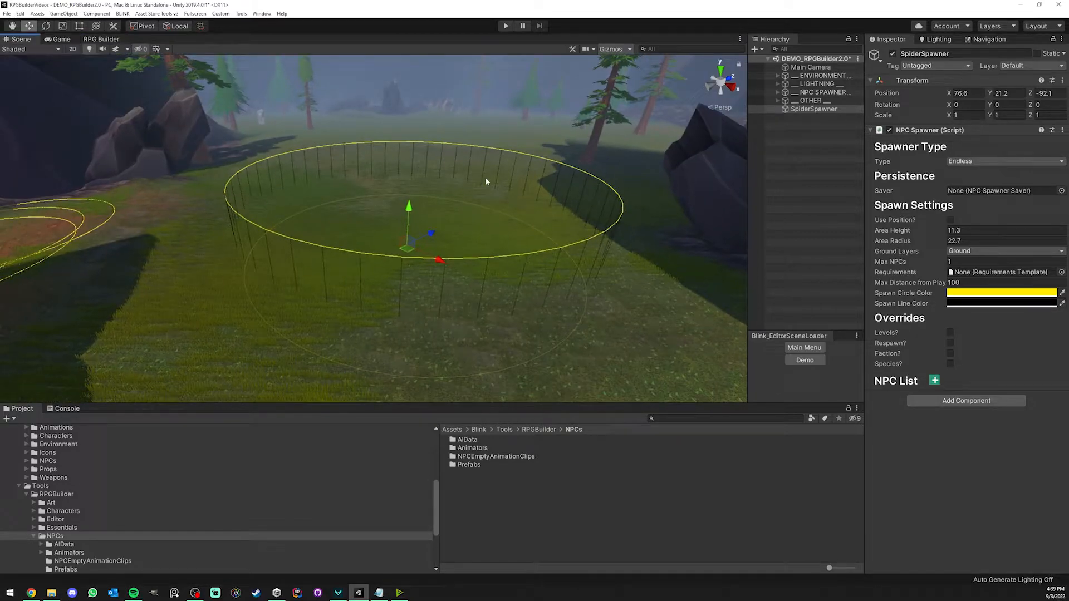
{"action": "mouse_move", "coordinate": [704, 186]}
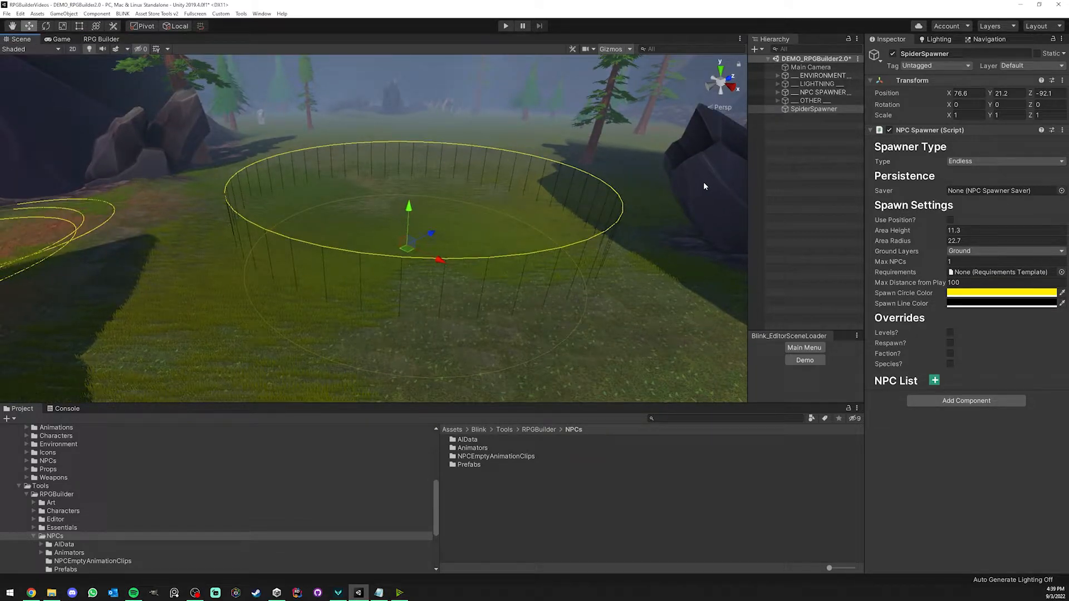
{"action": "left_click", "coordinate": [1003, 282]}
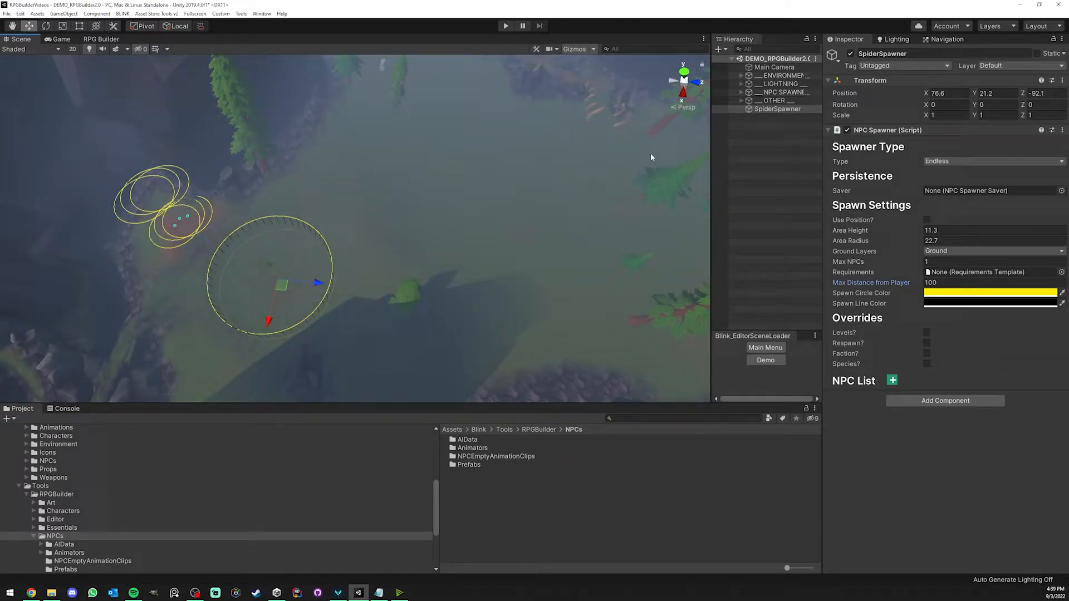
{"action": "mouse_move", "coordinate": [279, 259]}
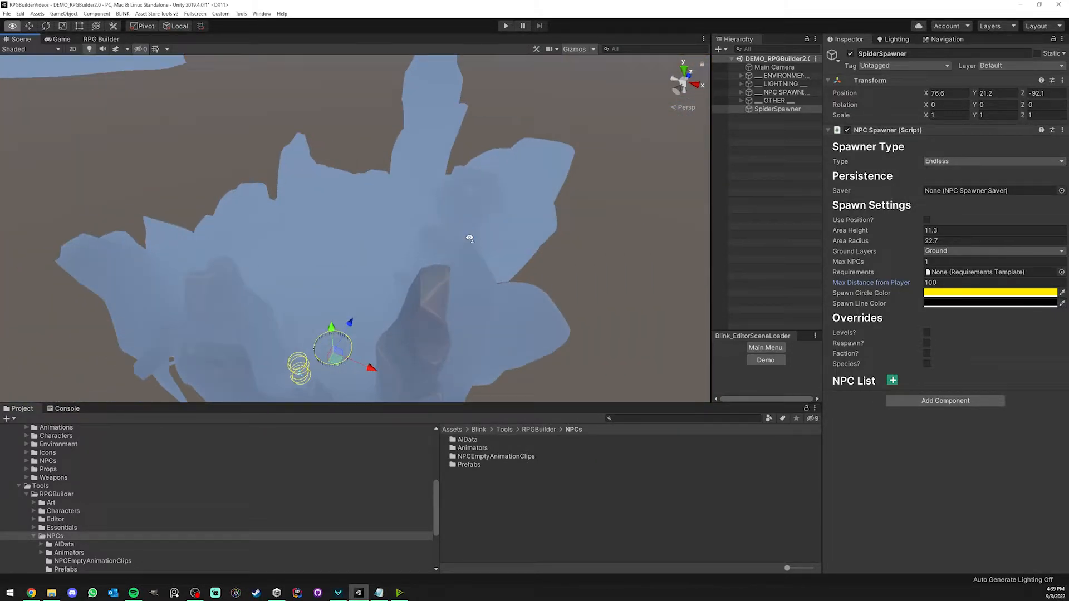
{"action": "left_click_drag", "start_coordinate": [469, 237], "coordinate": [343, 202]}
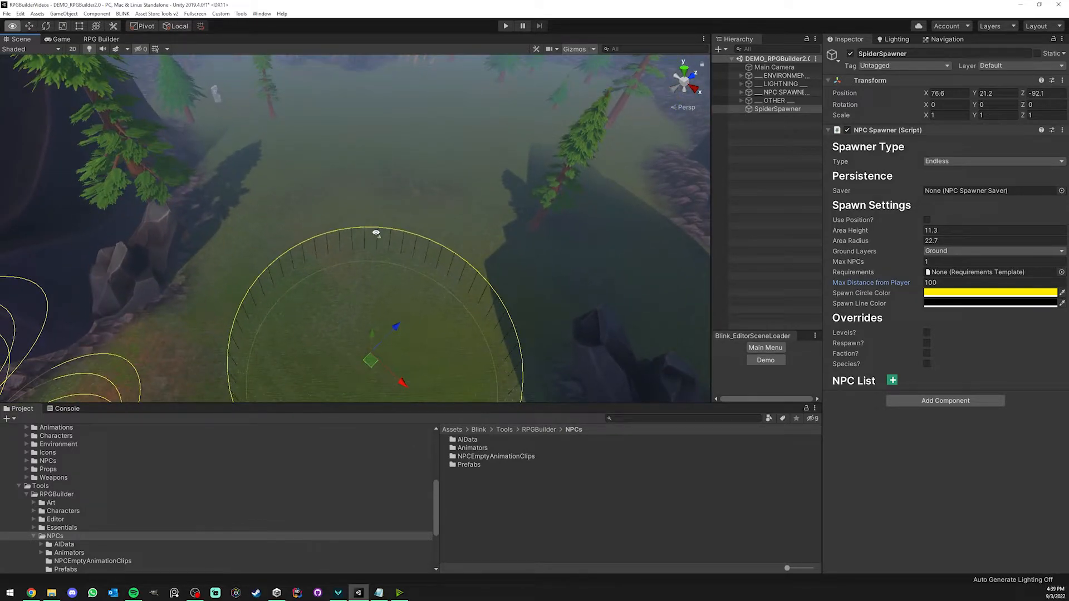
{"action": "left_click_drag", "start_coordinate": [375, 238], "coordinate": [430, 238]}
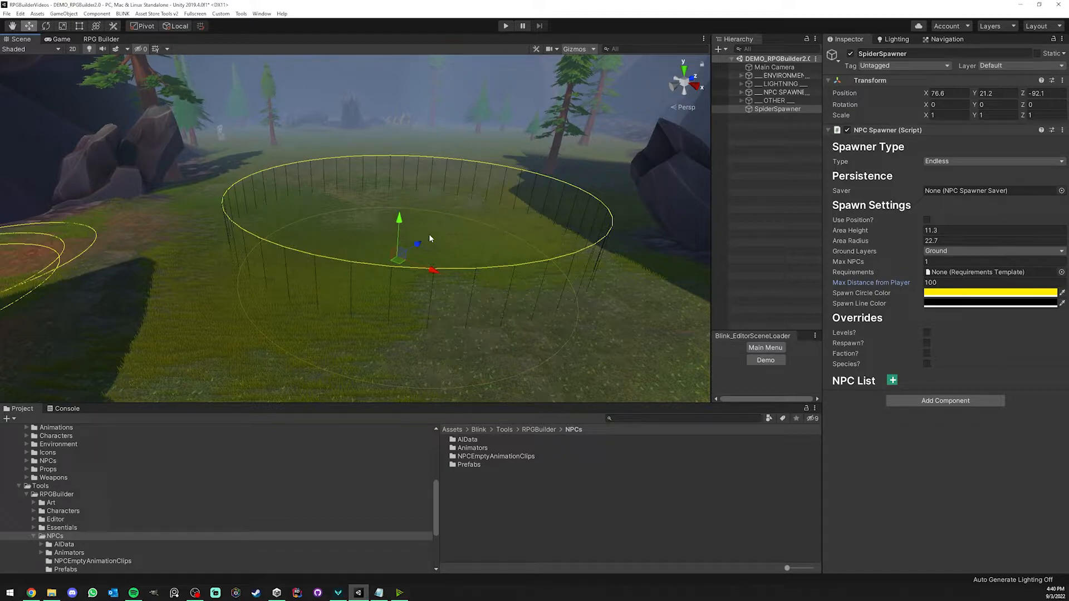
{"action": "left_click_drag", "start_coordinate": [430, 239], "coordinate": [456, 209]}
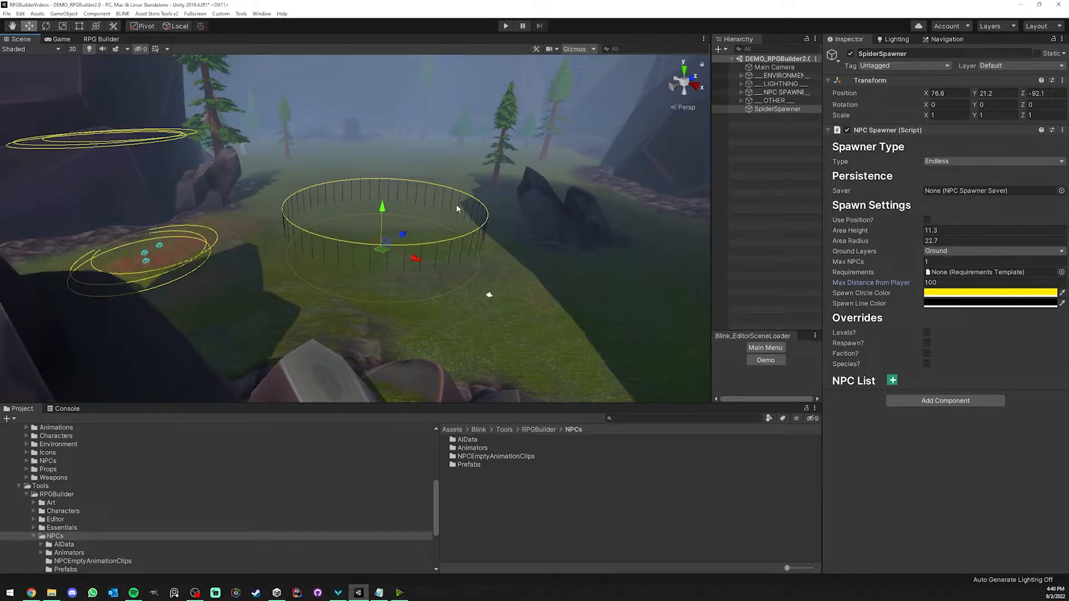
{"action": "left_click", "coordinate": [989, 282]}
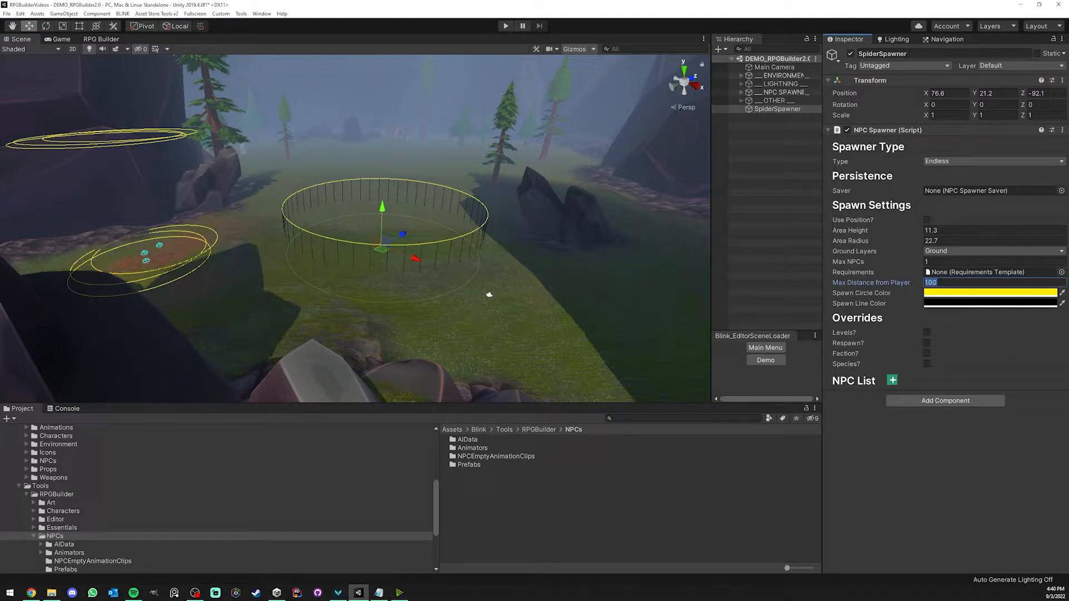
{"action": "type", "text": "0900"}
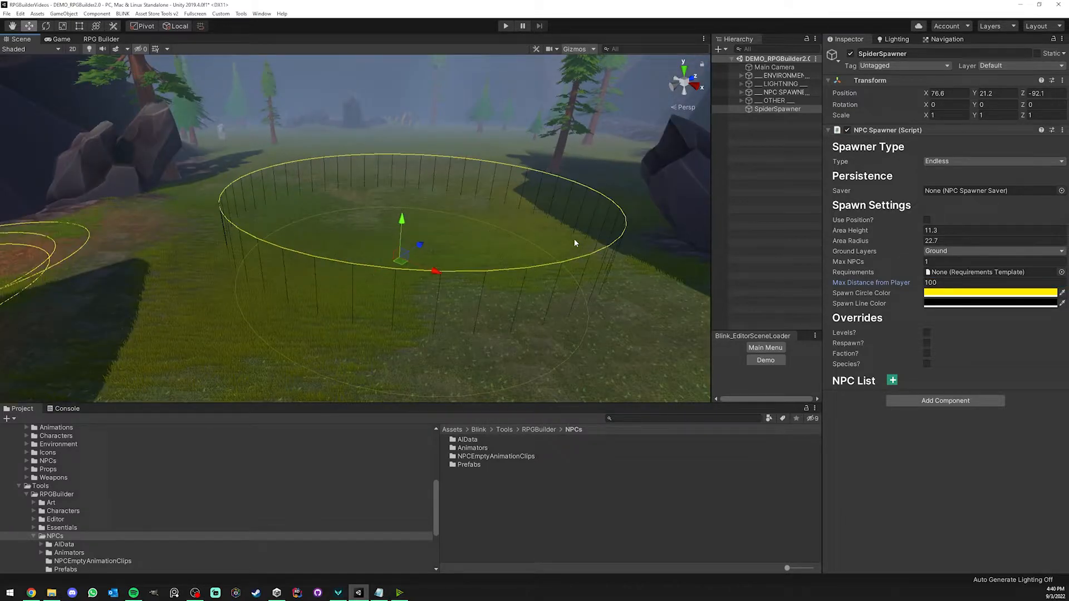
Set the Spawn Circle Color to a blue shade in the colour picker
{"action": "left_click", "coordinate": [989, 293]}
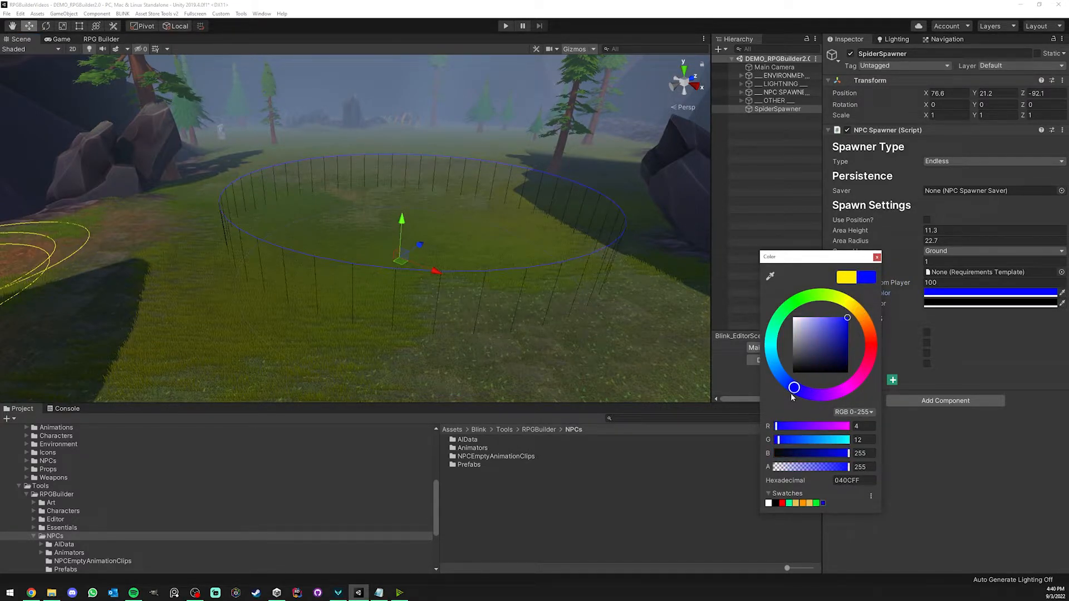
{"action": "left_click_drag", "start_coordinate": [793, 387], "coordinate": [808, 393]}
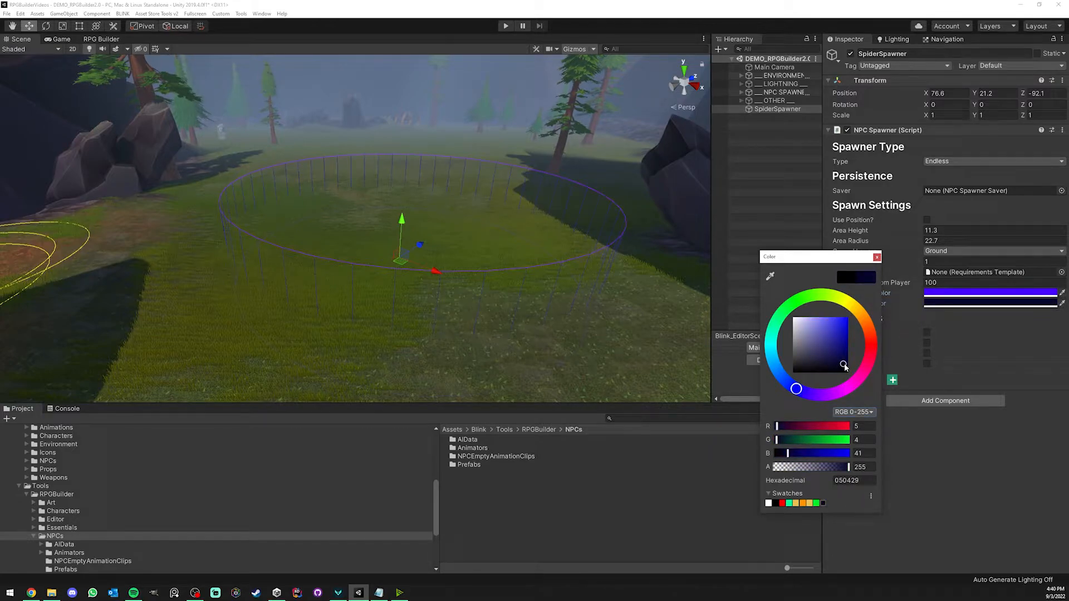
{"action": "left_click", "coordinate": [877, 256]}
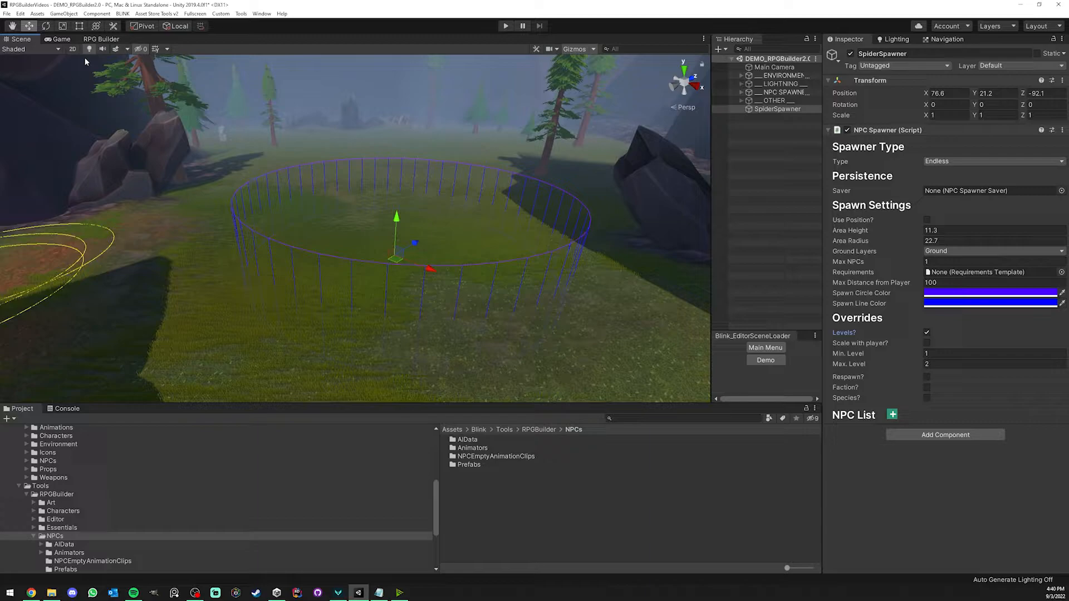
Check the Spider NPC's level settings under RPG Builder AI > NPCs, then return to the scene
{"action": "left_click", "coordinate": [101, 39]}
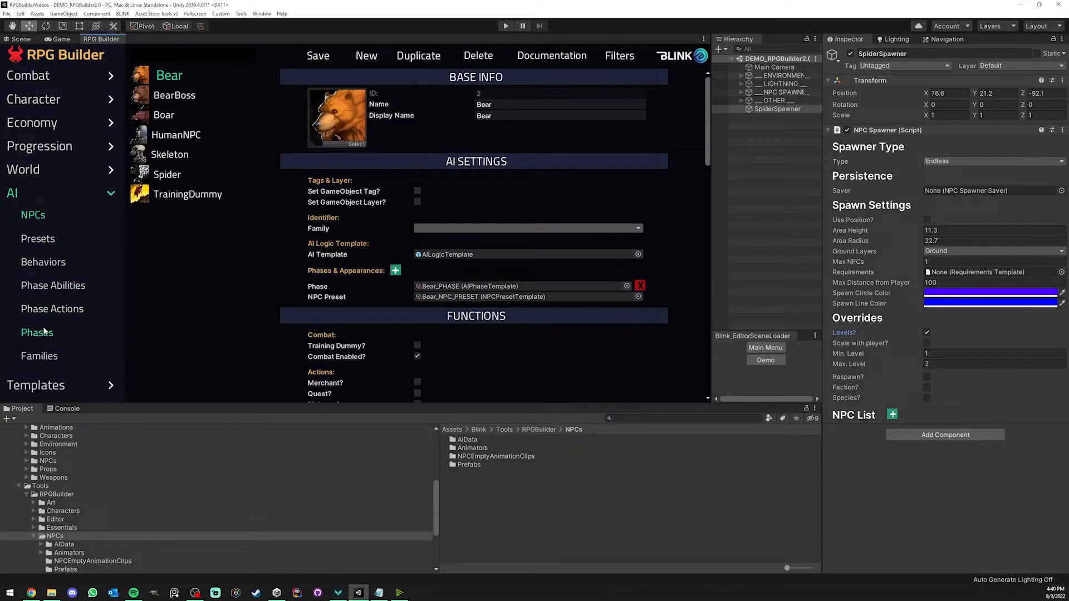
{"action": "left_click", "coordinate": [167, 173]}
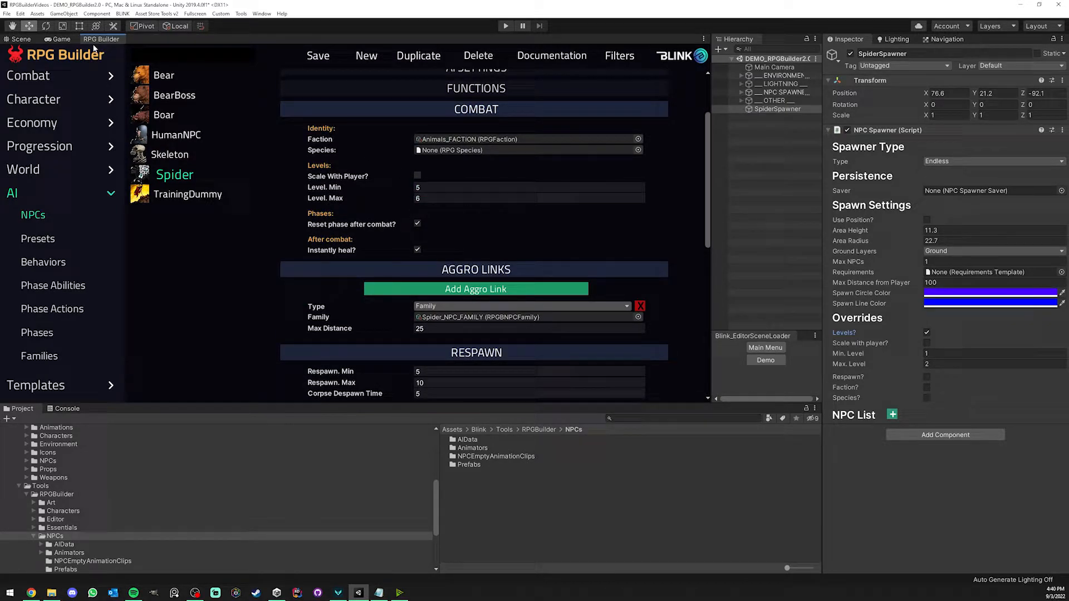
{"action": "left_click", "coordinate": [20, 39]}
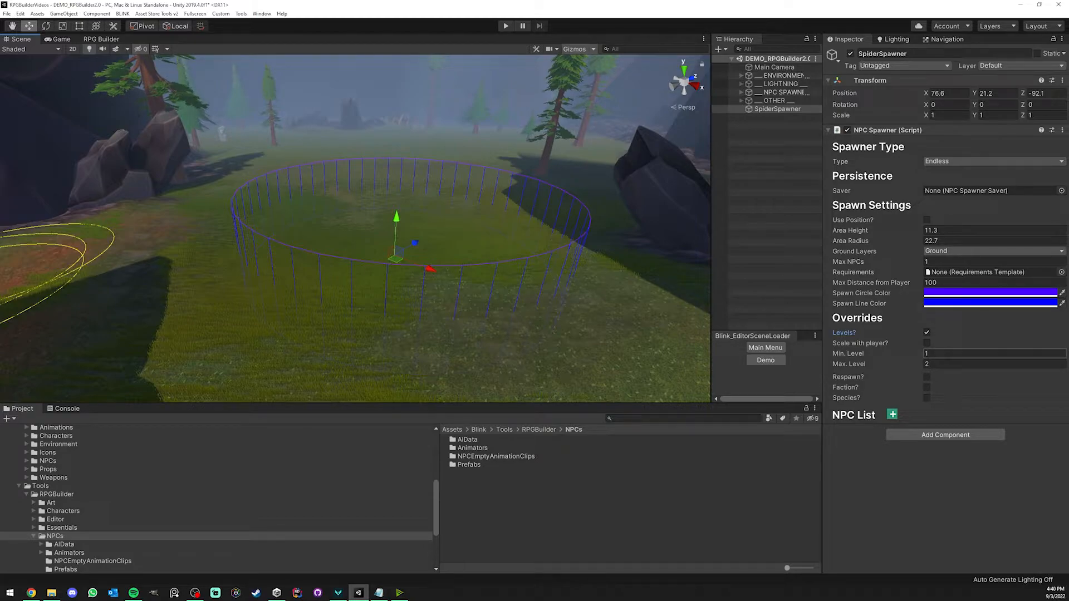
Turn off the Levels override, cycle Respawn and Faction to Species only, and add an NPC list entry
{"action": "left_click", "coordinate": [989, 353]}
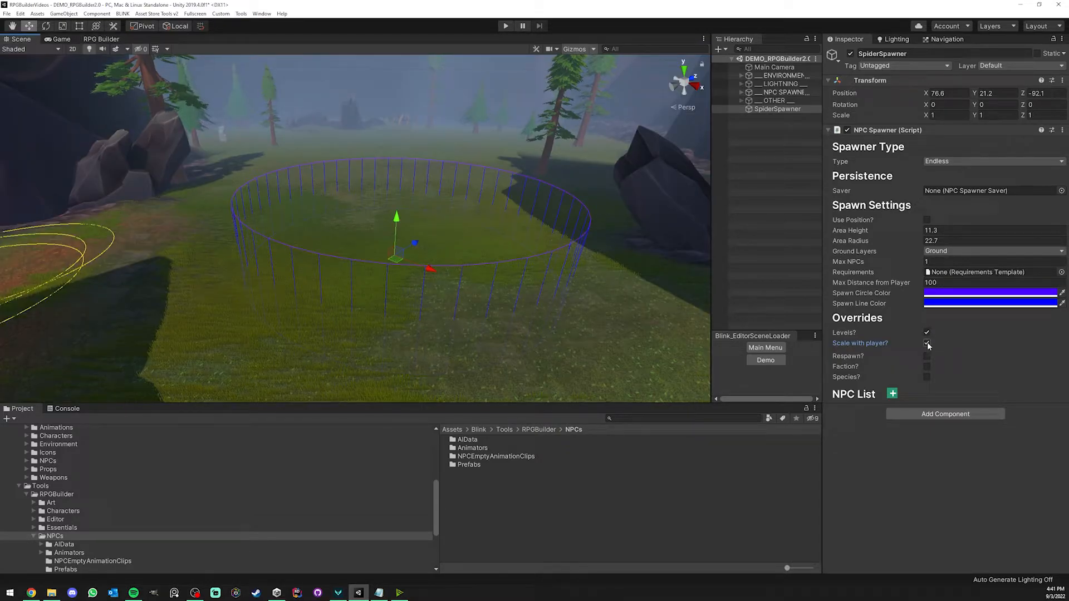
{"action": "left_click", "coordinate": [926, 343]}
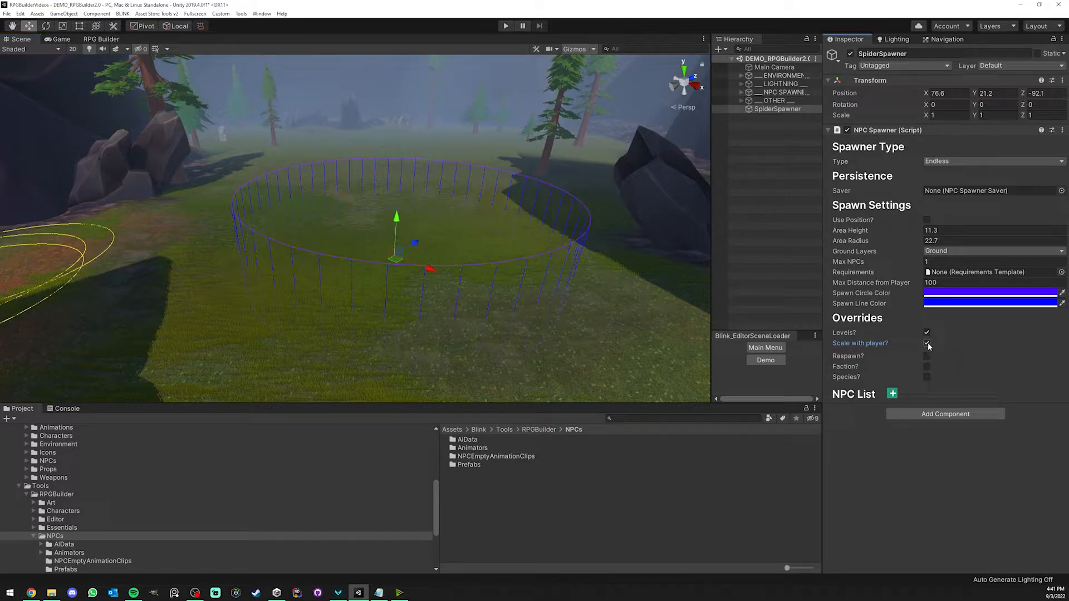
{"action": "left_click", "coordinate": [926, 343]}
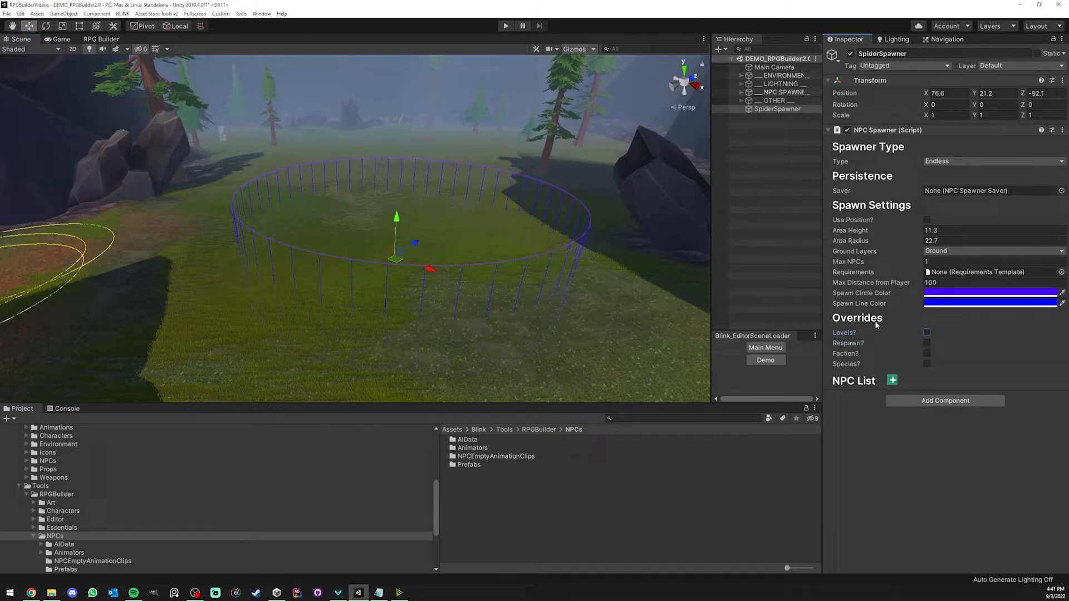
{"action": "left_click", "coordinate": [927, 343]}
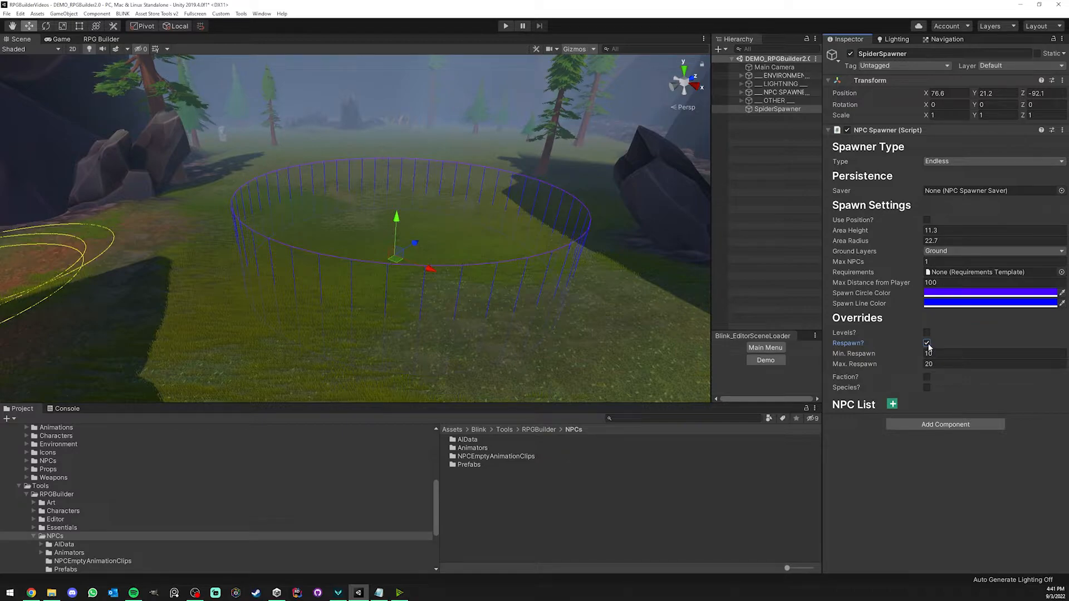
{"action": "left_click", "coordinate": [927, 353]}
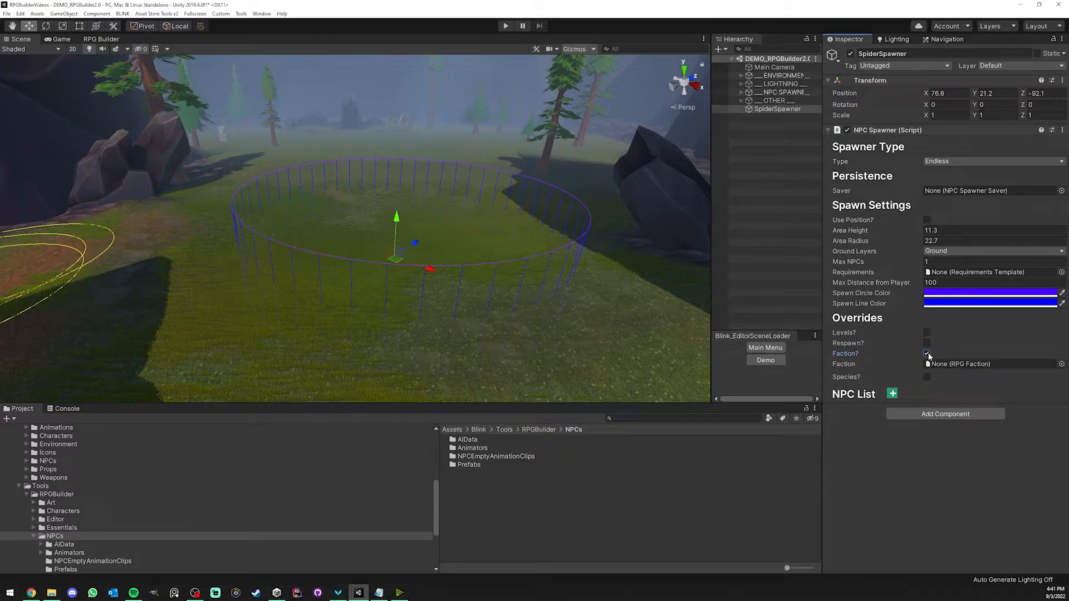
{"action": "left_click", "coordinate": [927, 363]}
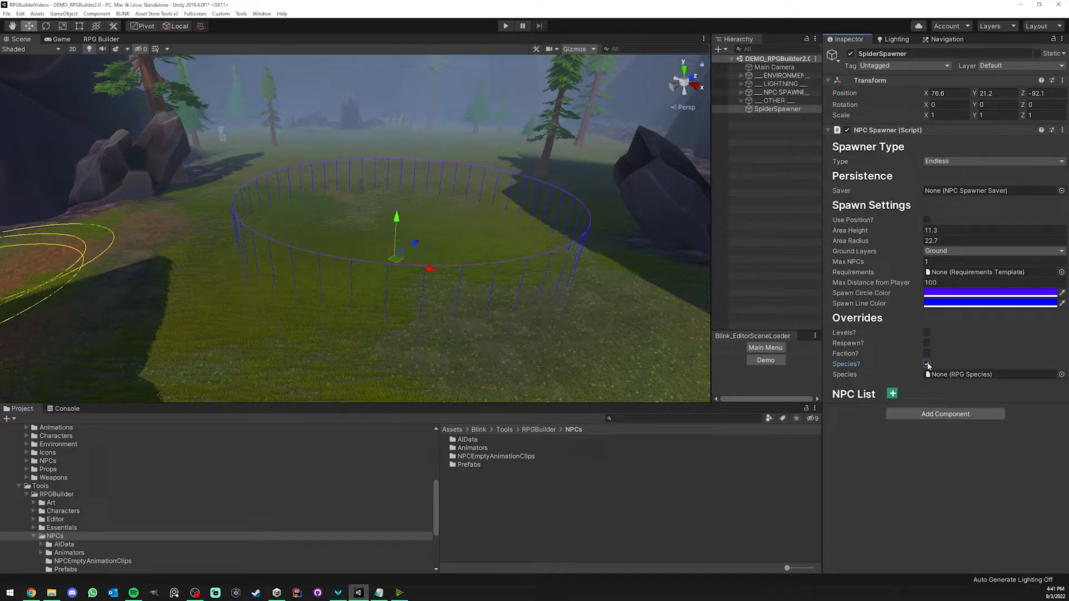
{"action": "left_click", "coordinate": [892, 381]}
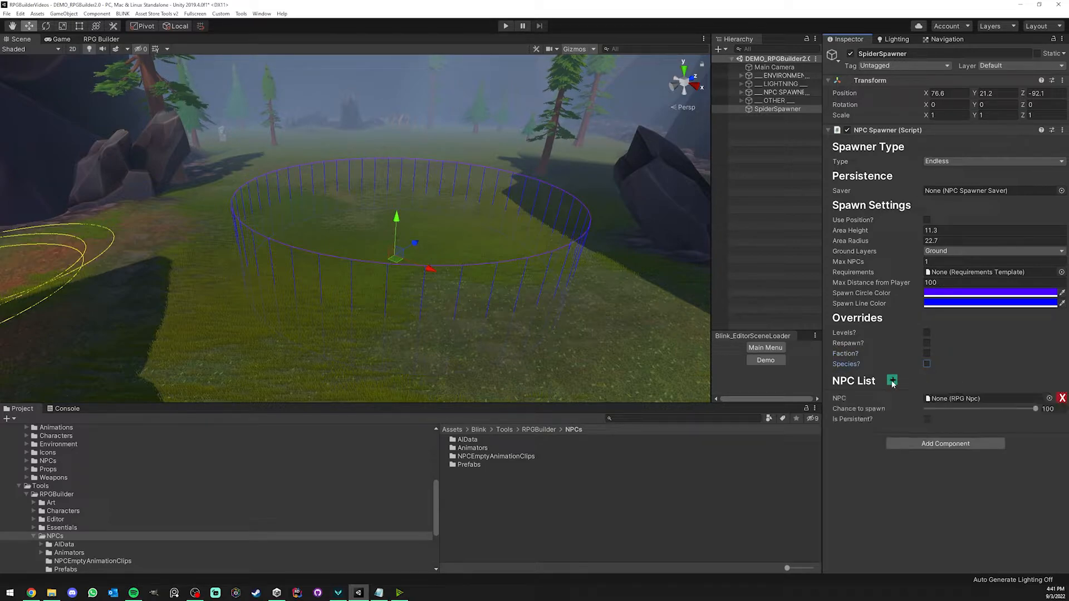
Assign Spider_NPC to the list, remove the extra entry, and raise Chance to spawn to 100
{"action": "left_click", "coordinate": [892, 380]}
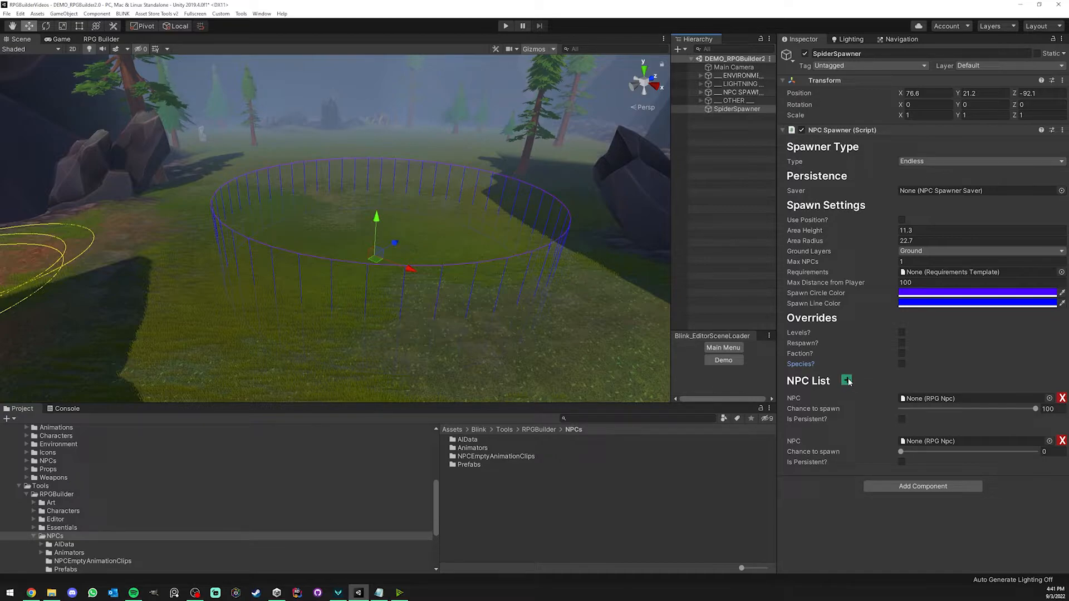
{"action": "mouse_move", "coordinate": [887, 161]}
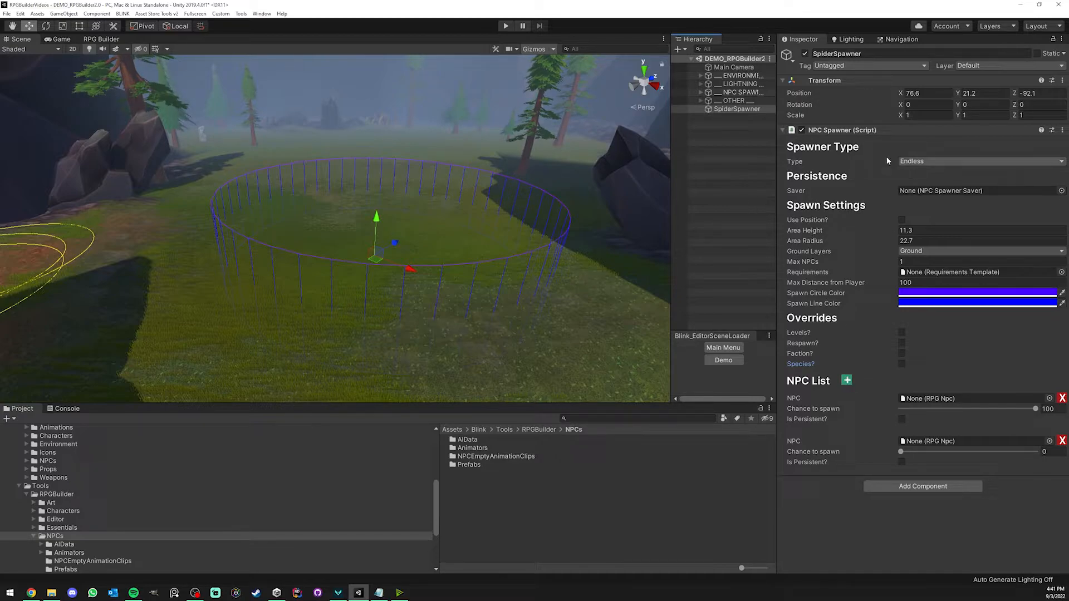
{"action": "mouse_move", "coordinate": [820, 240]}
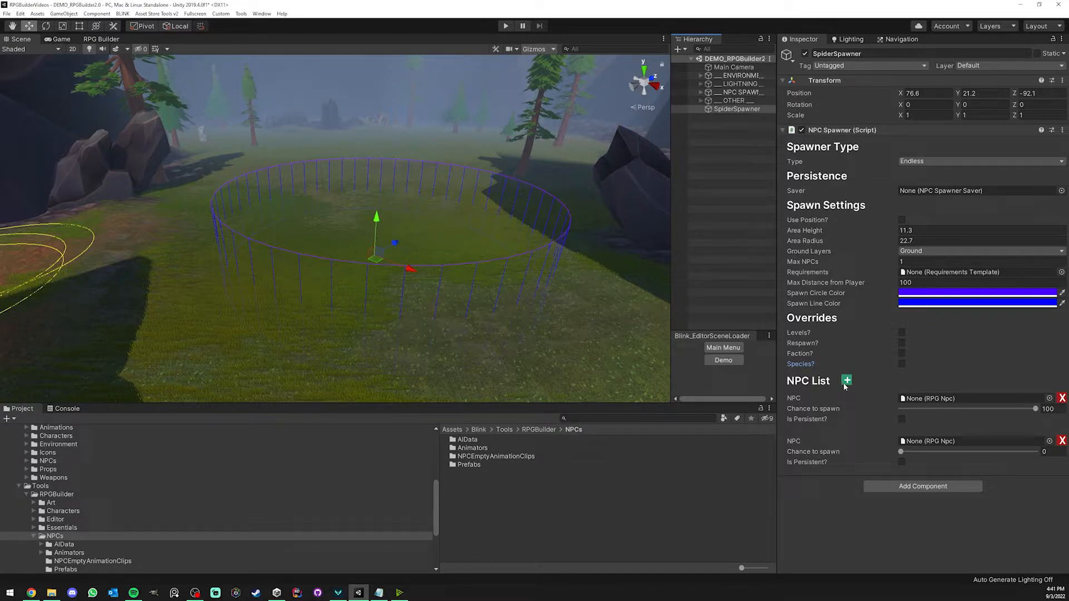
{"action": "left_click", "coordinate": [846, 381]}
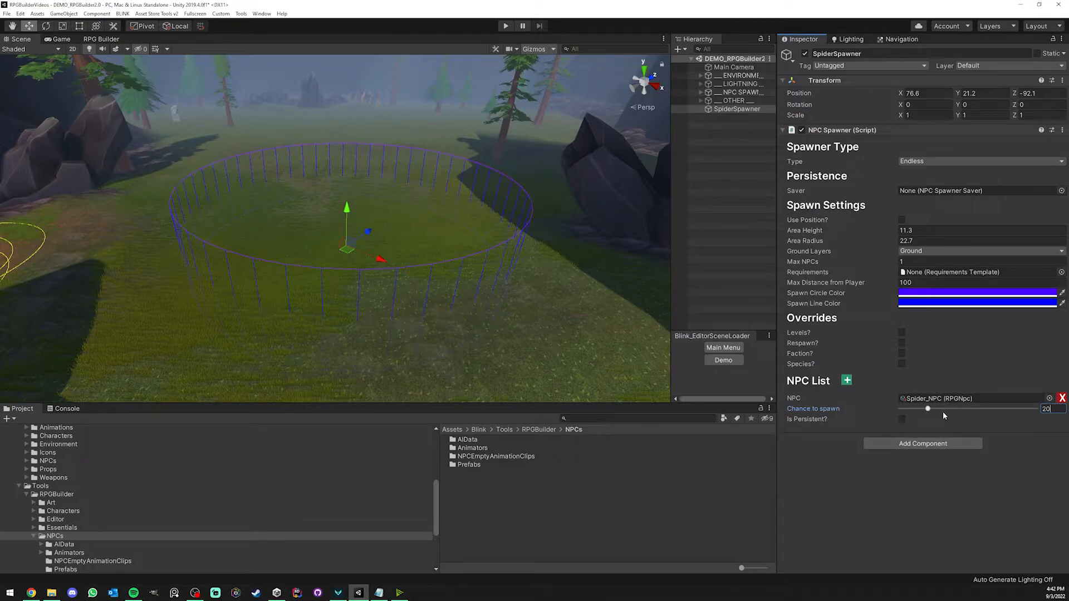
{"action": "left_click_drag", "start_coordinate": [928, 409], "coordinate": [1057, 409]}
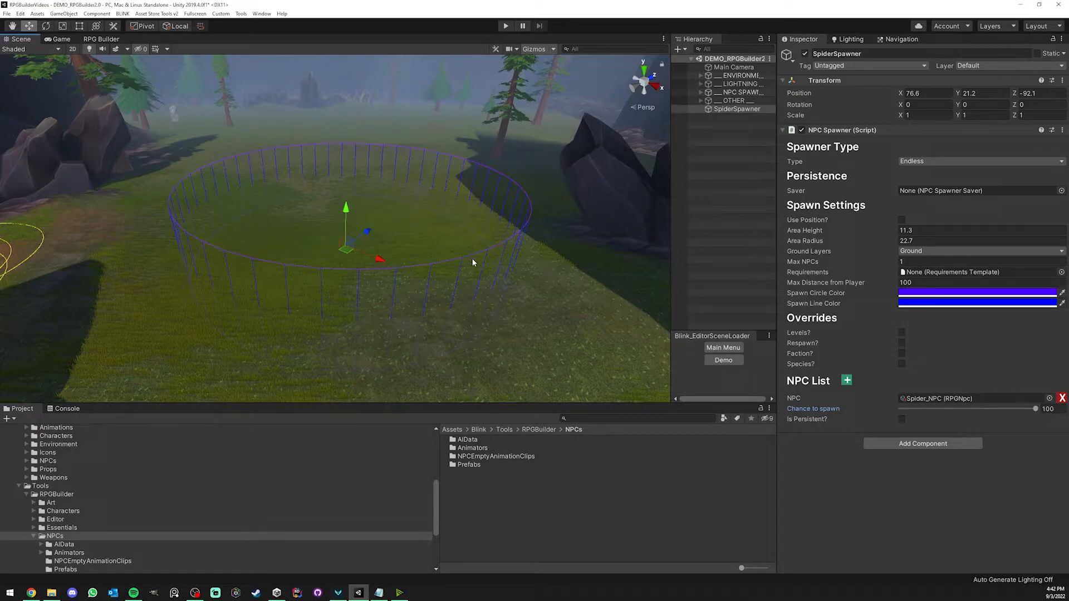
{"action": "mouse_move", "coordinate": [858, 191]}
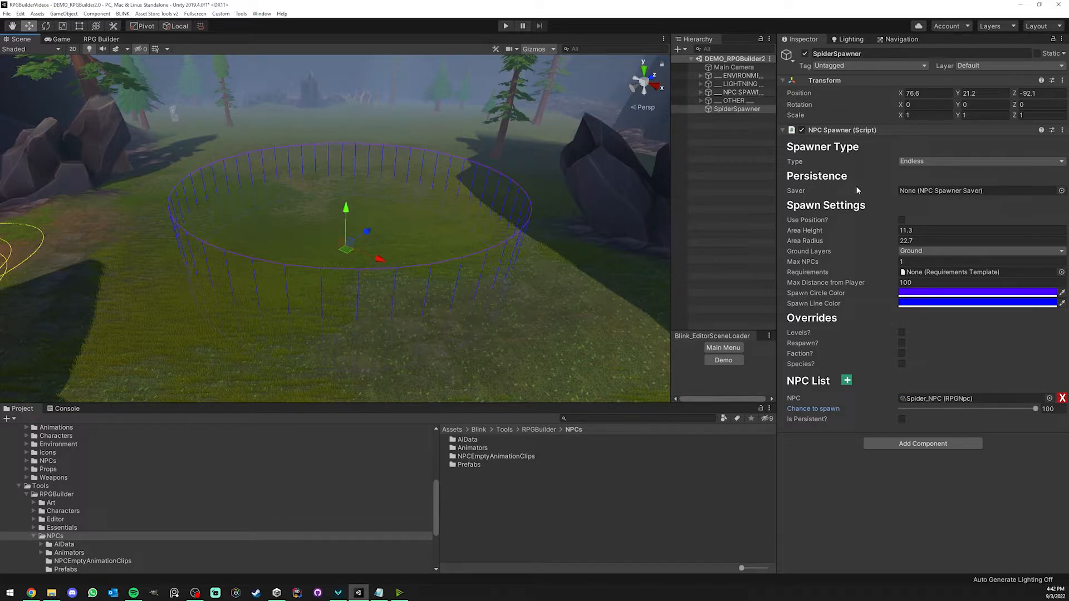
{"action": "mouse_move", "coordinate": [837, 190]}
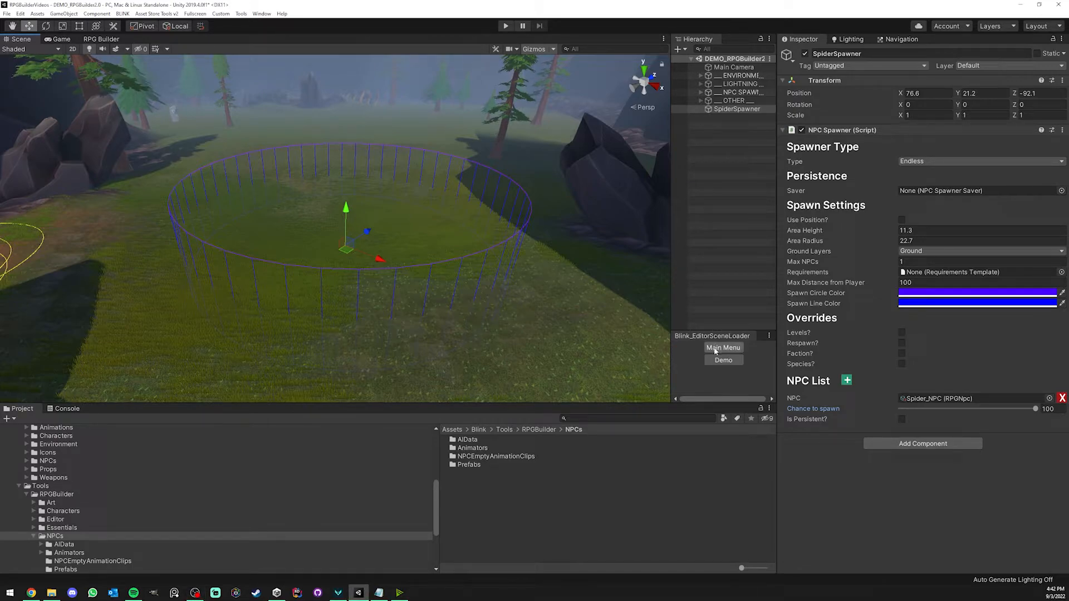
Load the Main Menu scene, enter Play mode, respawn after dying and close the developer panel
{"action": "left_click", "coordinate": [722, 347]}
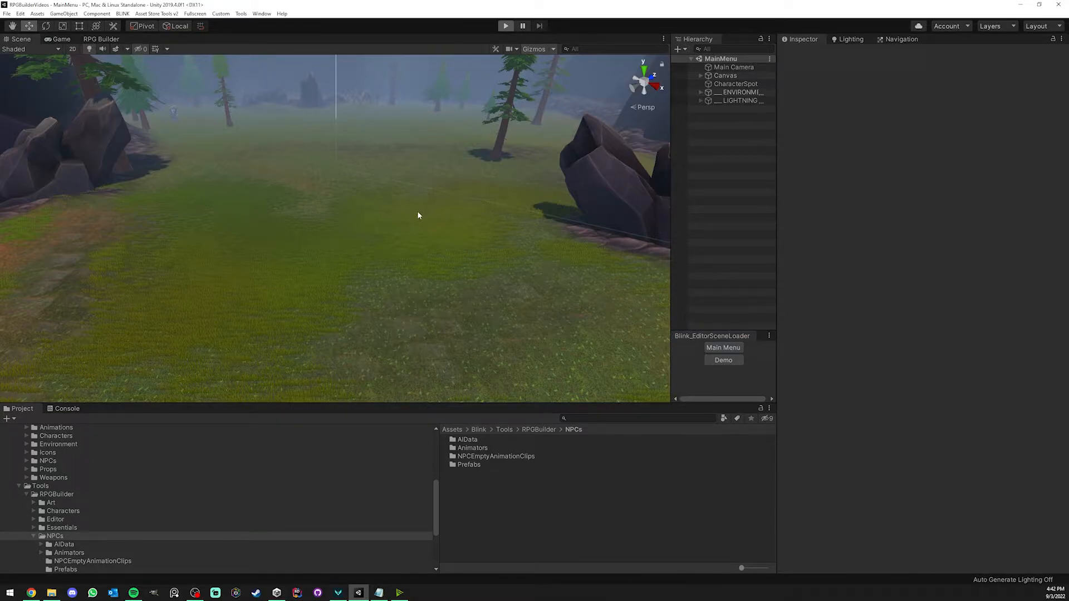
{"action": "left_click", "coordinate": [506, 26]}
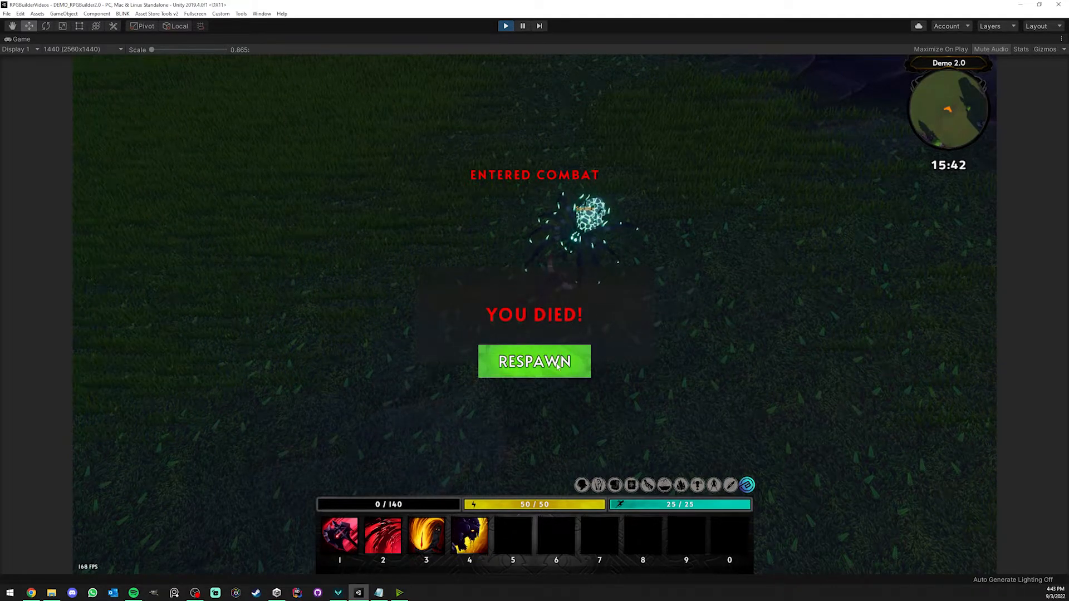
{"action": "left_click", "coordinate": [534, 361]}
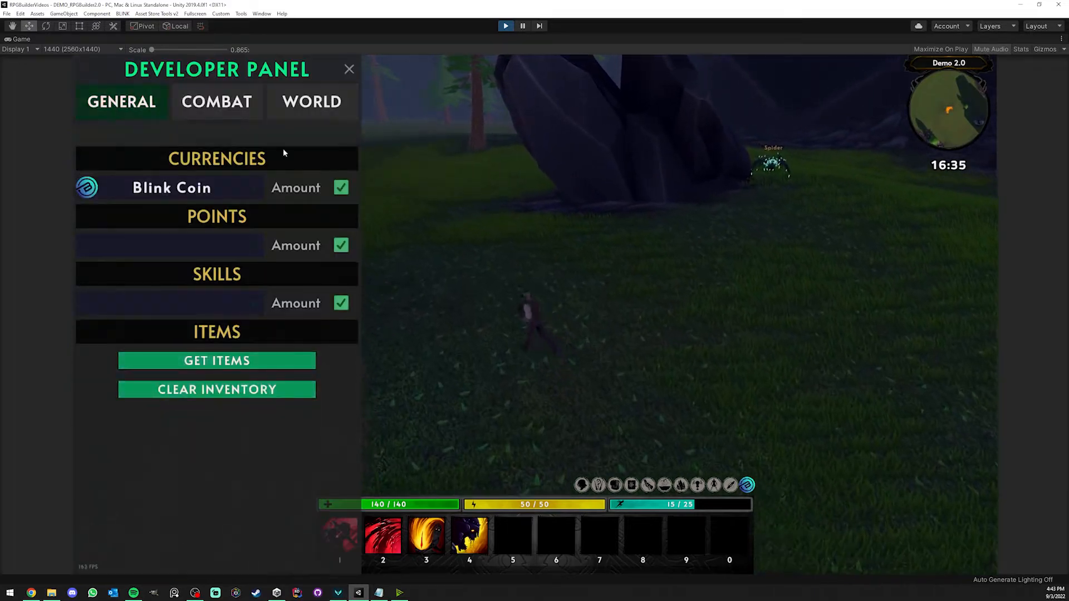
{"action": "left_click", "coordinate": [216, 101]}
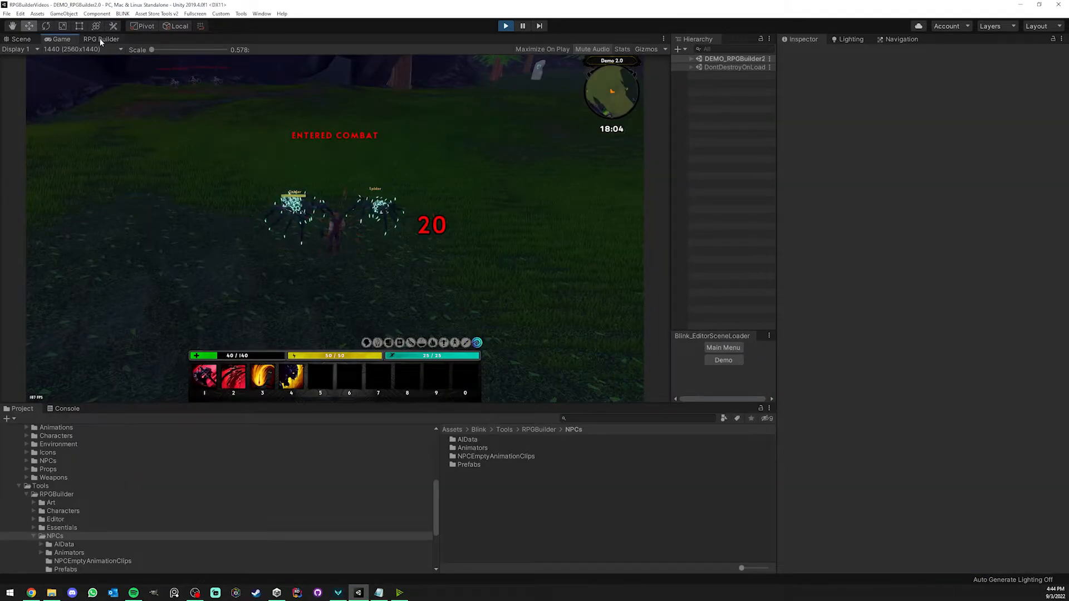
{"action": "left_click", "coordinate": [101, 39]}
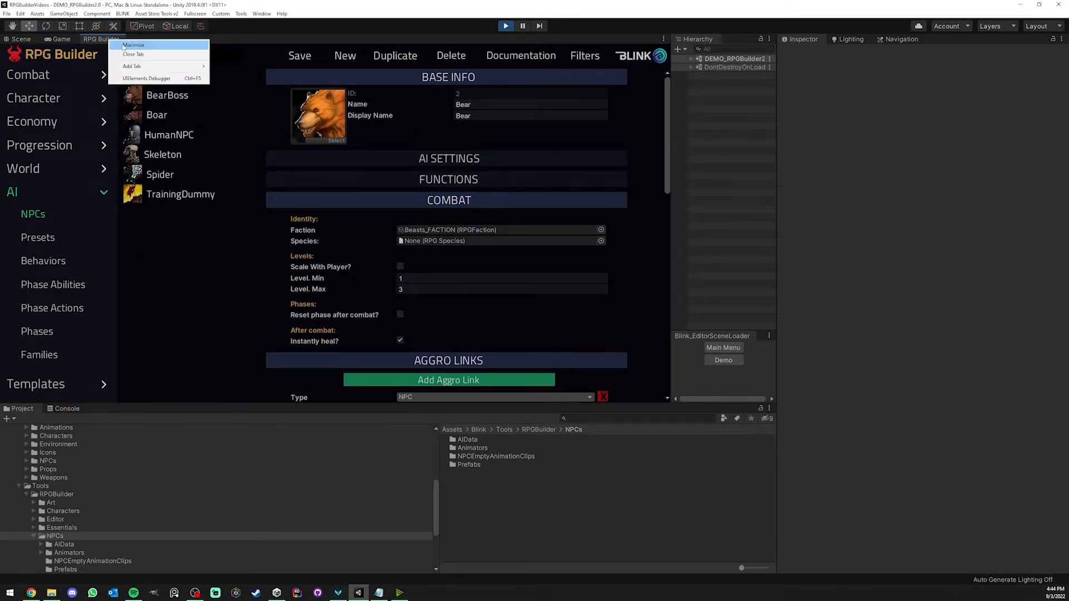
{"action": "left_click", "coordinate": [134, 44]}
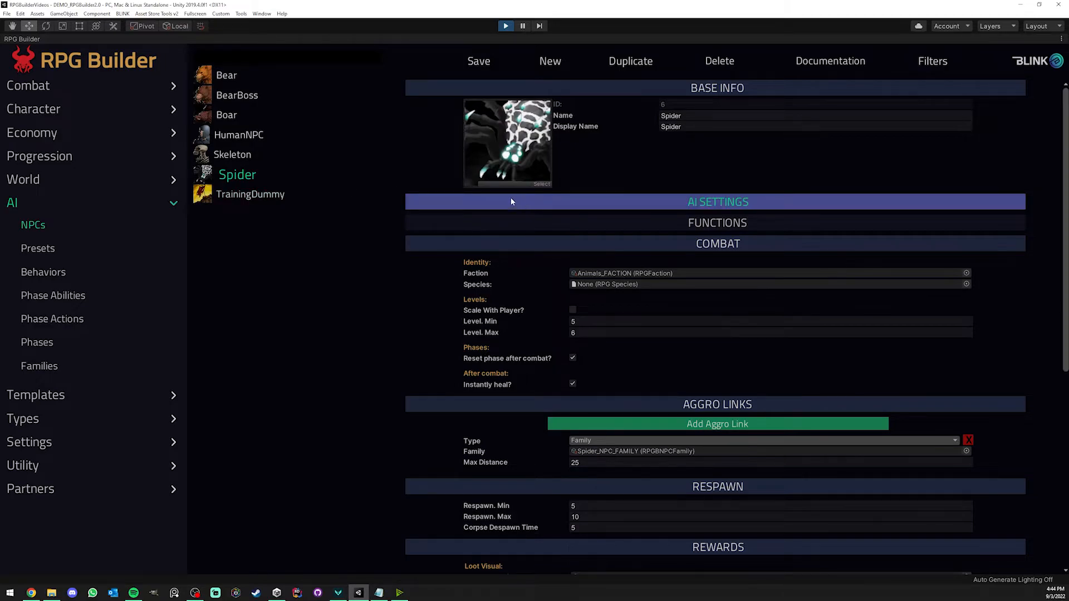
{"action": "scroll", "scroll_direction": "down", "scroll_amount": 3}
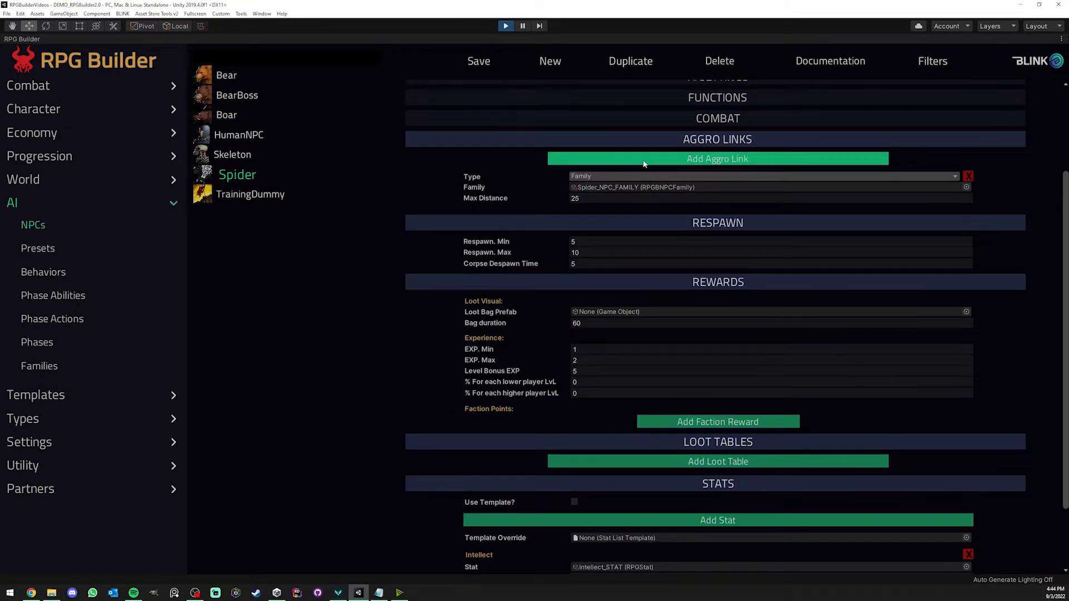
{"action": "left_click", "coordinate": [717, 158]}
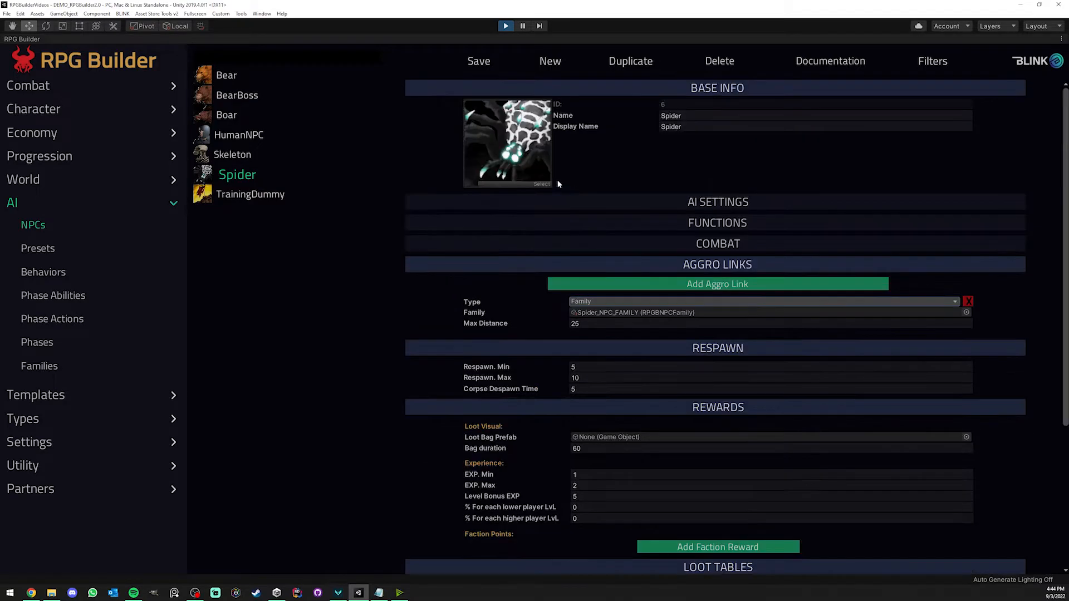
{"action": "left_click", "coordinate": [504, 25]}
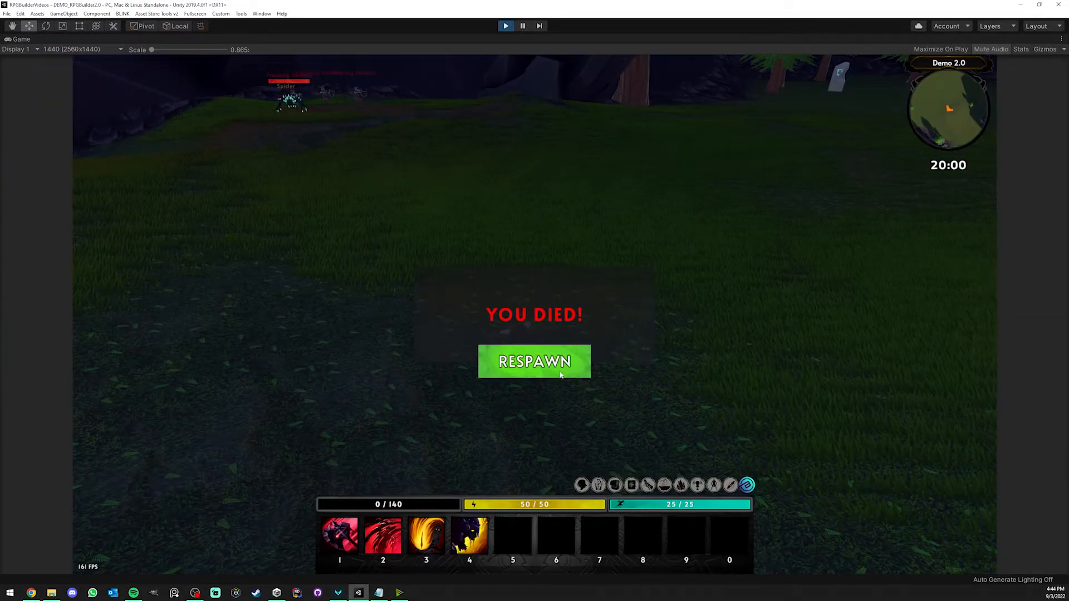
Respawn the dead character from the death screen so it is alive again
{"action": "left_click", "coordinate": [534, 361]}
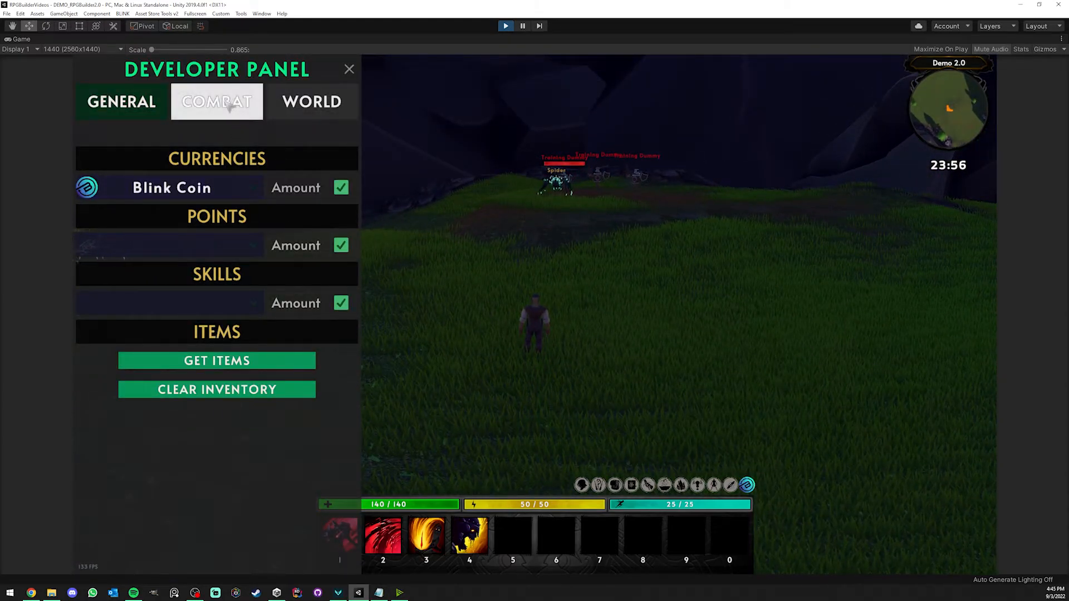
In the Developer Panel's COMBAT tools, choose Spider from the SPAWN NPC list
{"action": "left_click", "coordinate": [183, 361]}
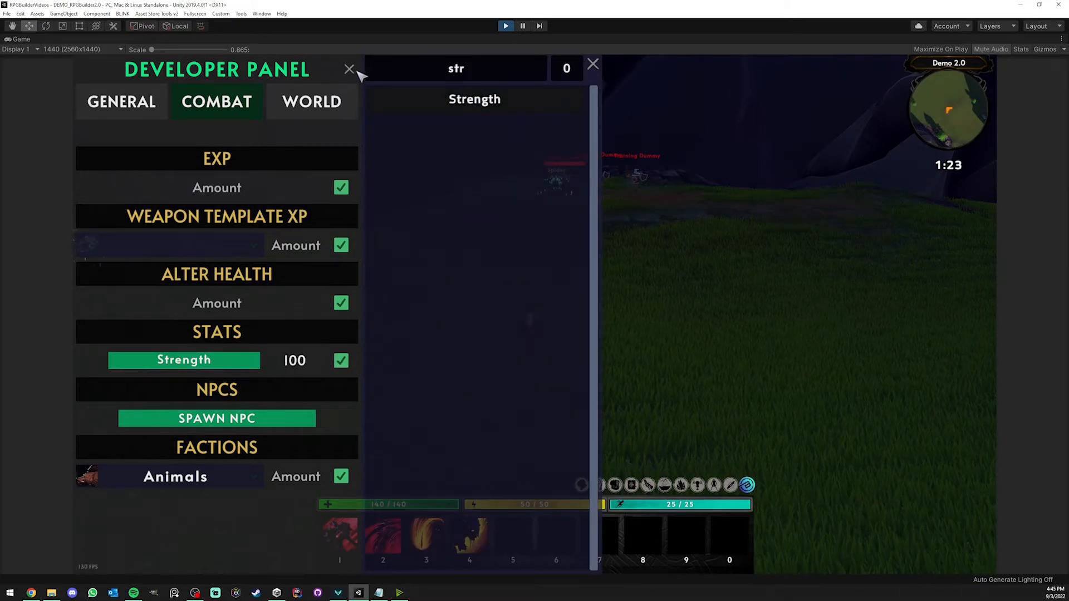
{"action": "left_click", "coordinate": [349, 69]}
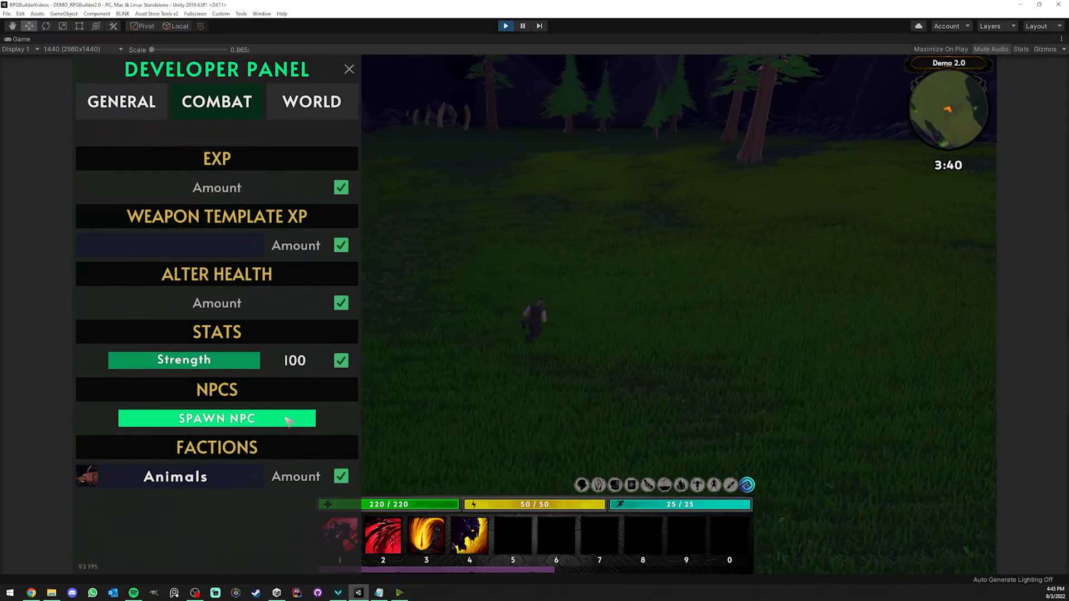
{"action": "left_click", "coordinate": [216, 418]}
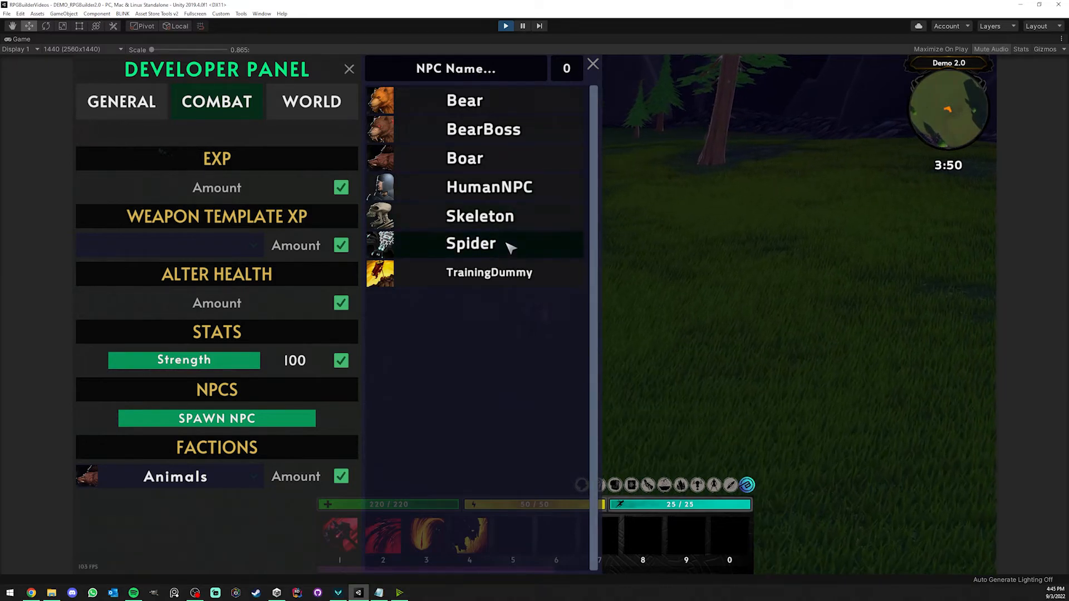
{"action": "left_click", "coordinate": [593, 63]}
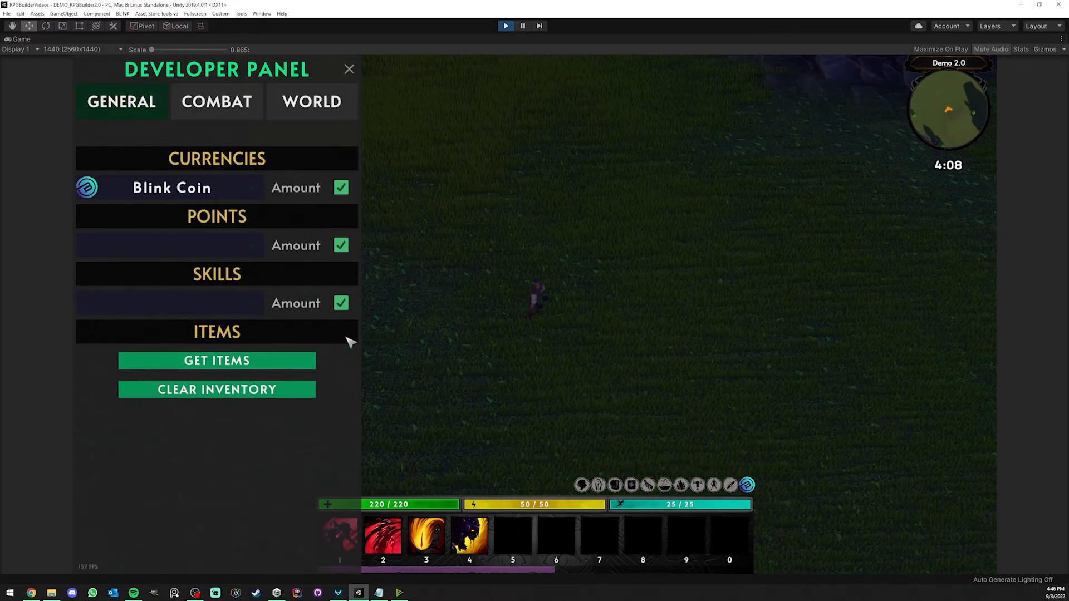
Set the spawn count to 15 and spawn the spiders around the character
{"action": "left_click", "coordinate": [216, 101]}
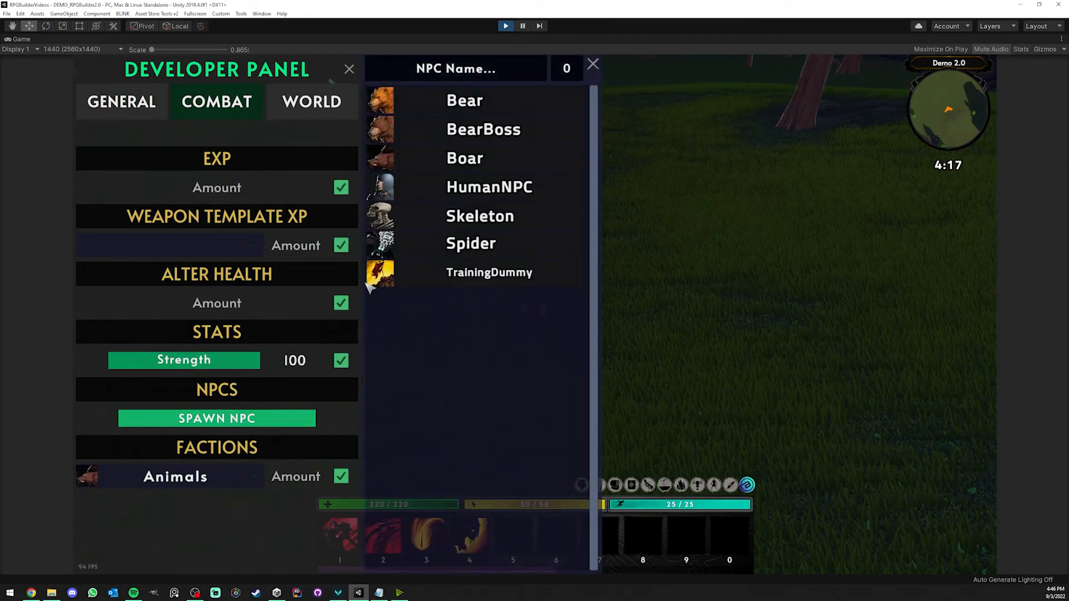
{"action": "left_click", "coordinate": [470, 244]}
{"action": "type", "text": "1"}
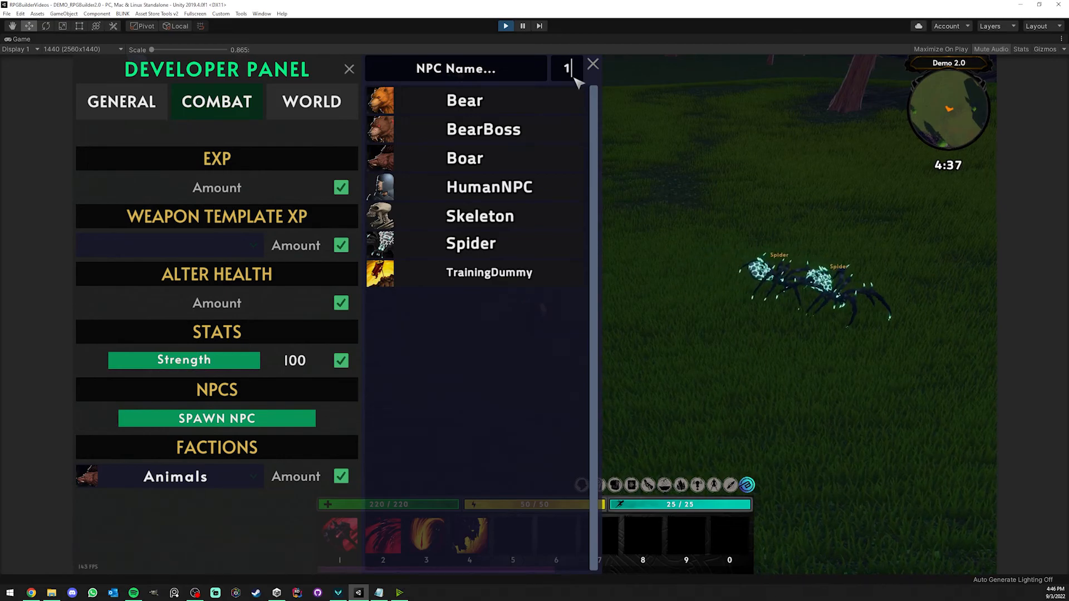
{"action": "type", "text": "5"}
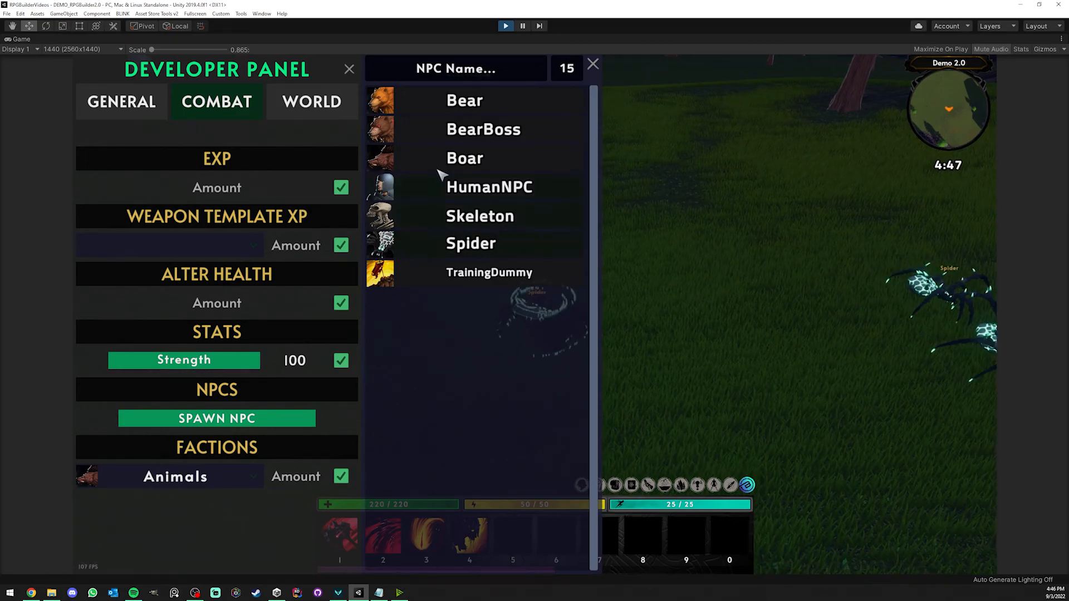
{"action": "left_click", "coordinate": [592, 64]}
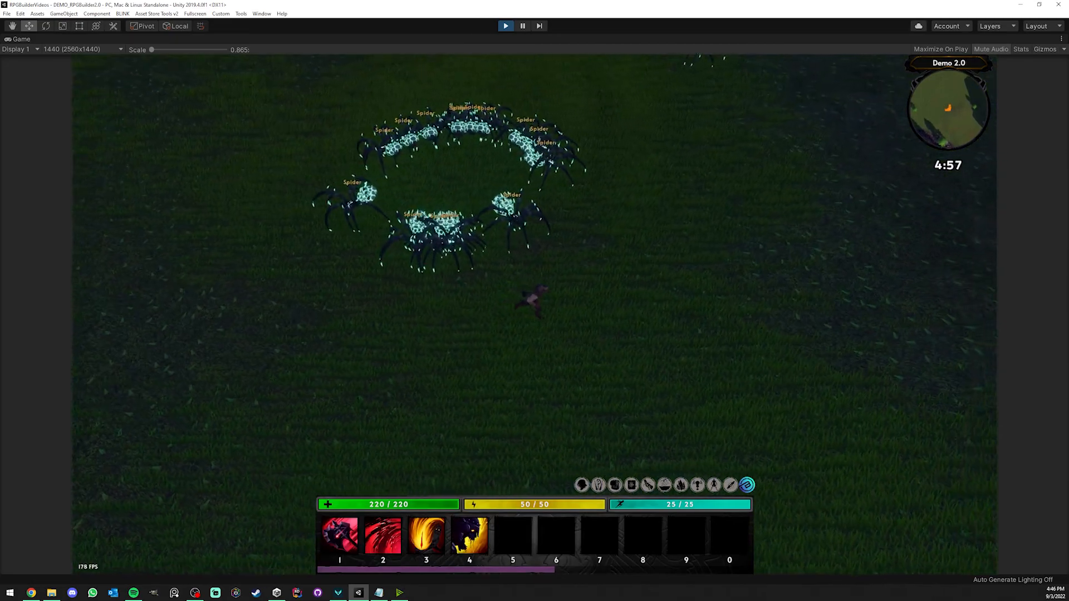